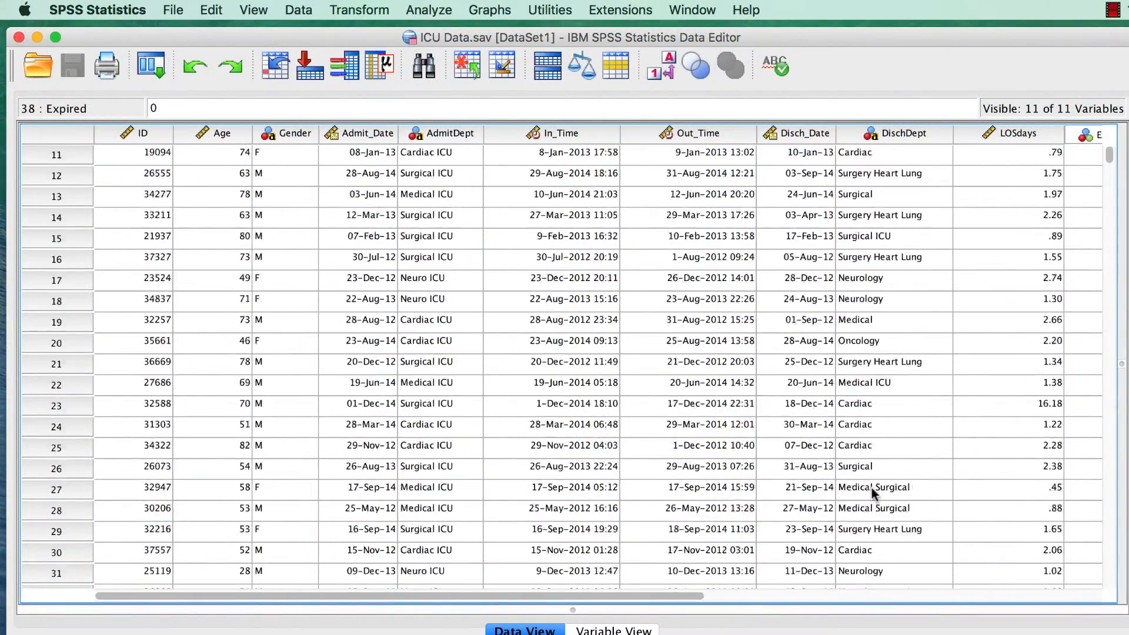
Scroll the ICU data and toggle Expired between value labels and numeric codes.
{"action": "scroll", "scroll_direction": "down", "scroll_amount": 3}
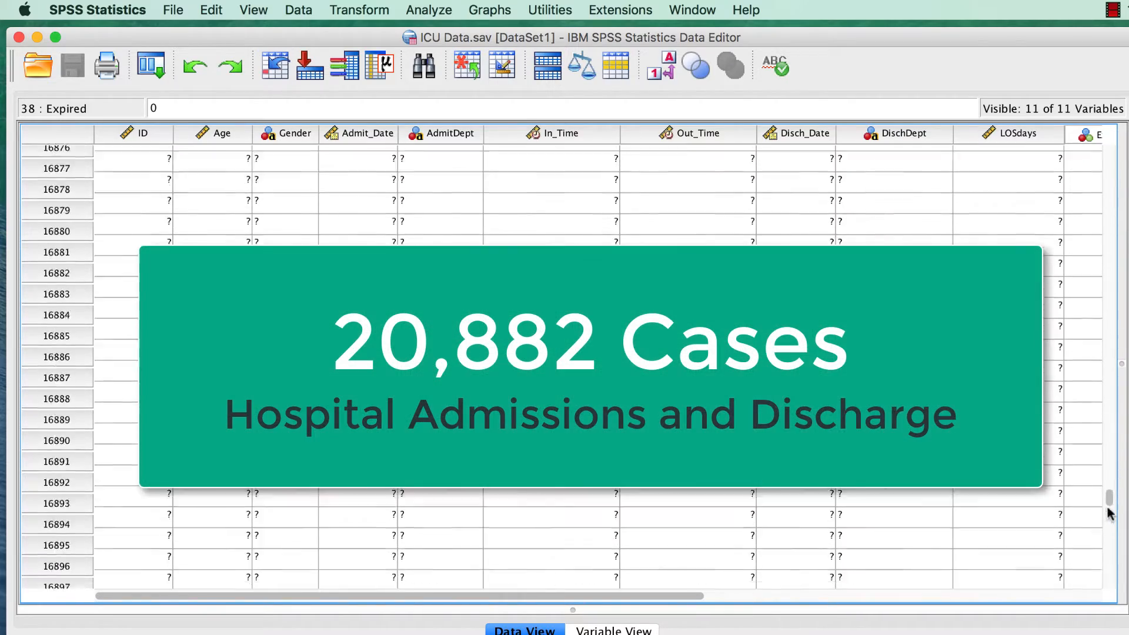
{"action": "scroll", "scroll_direction": "down", "scroll_amount": 3}
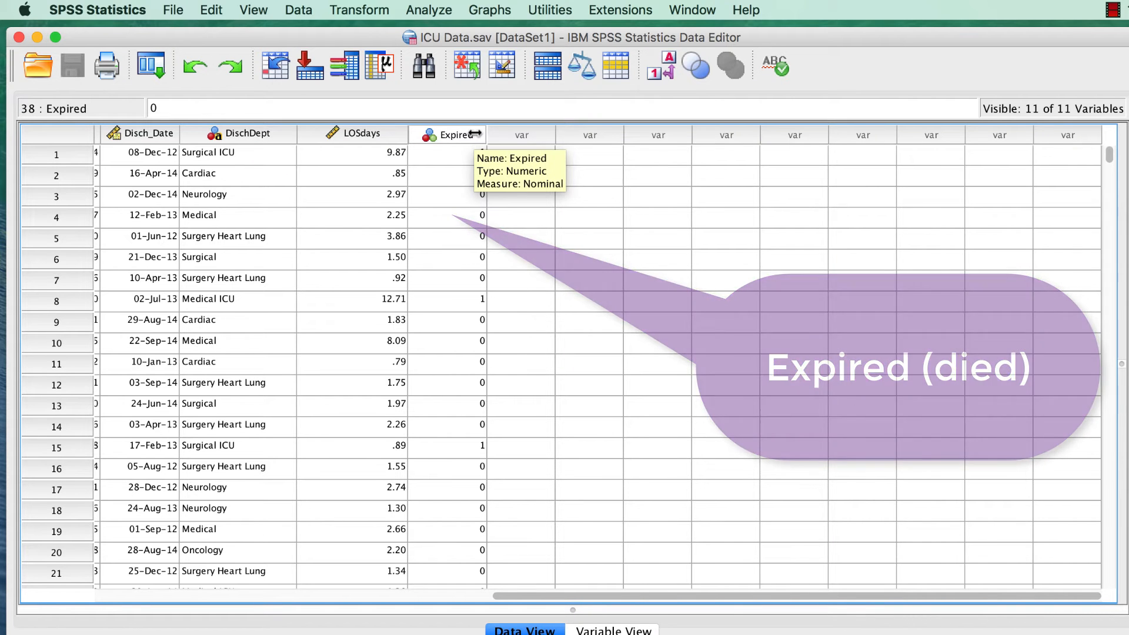
{"action": "left_click", "coordinate": [655, 66]}
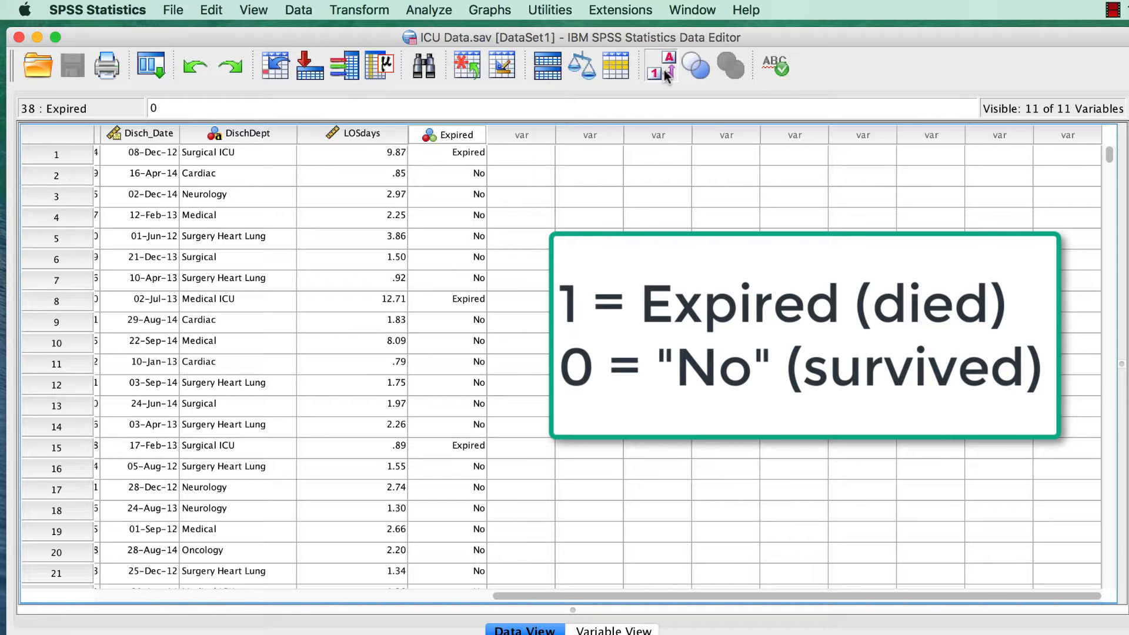
{"action": "left_click", "coordinate": [654, 65]}
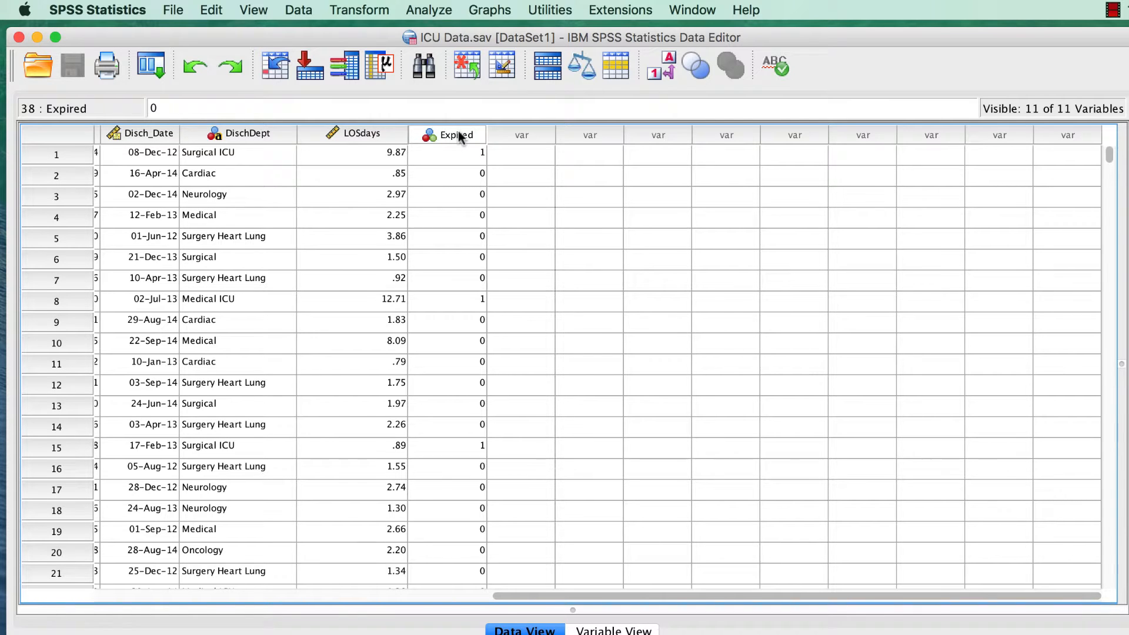
Run Descriptive Statistics on Expired: 2097 expired, 18785 survived of 20882.
{"action": "right_click", "coordinate": [447, 135]}
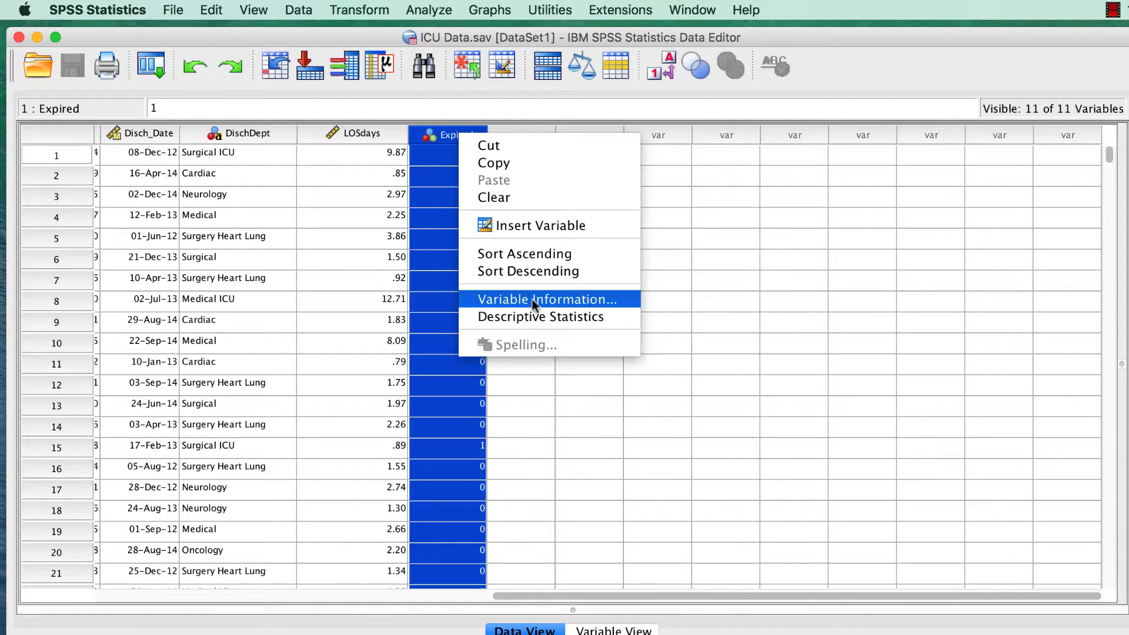
{"action": "left_click", "coordinate": [539, 317]}
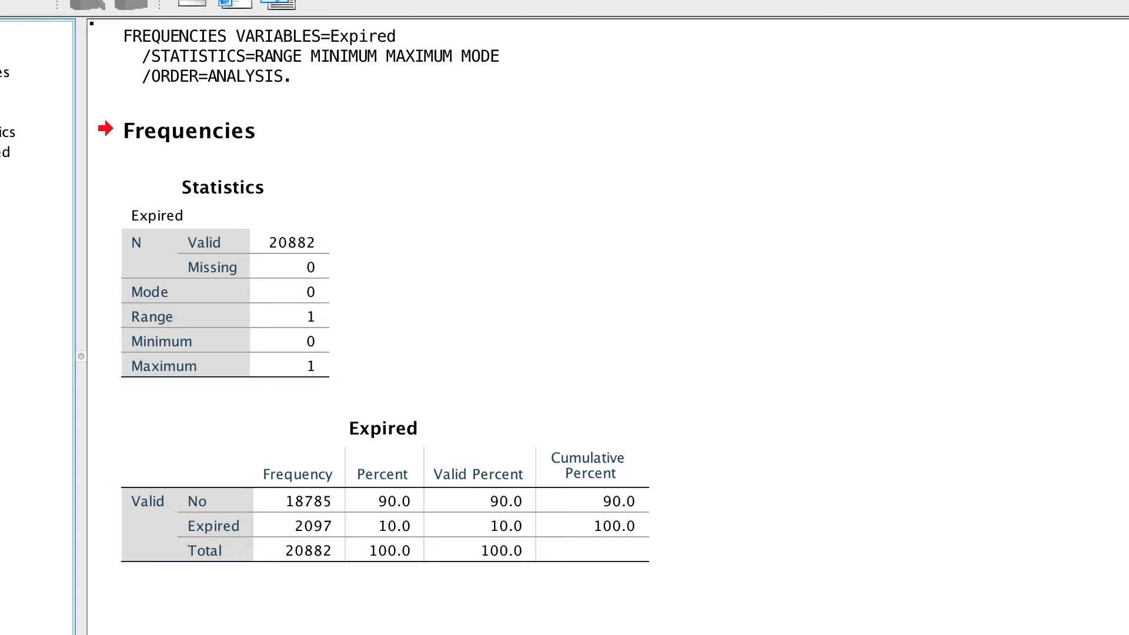
{"action": "left_click_drag", "start_coordinate": [151, 446], "coordinate": [475, 583]}
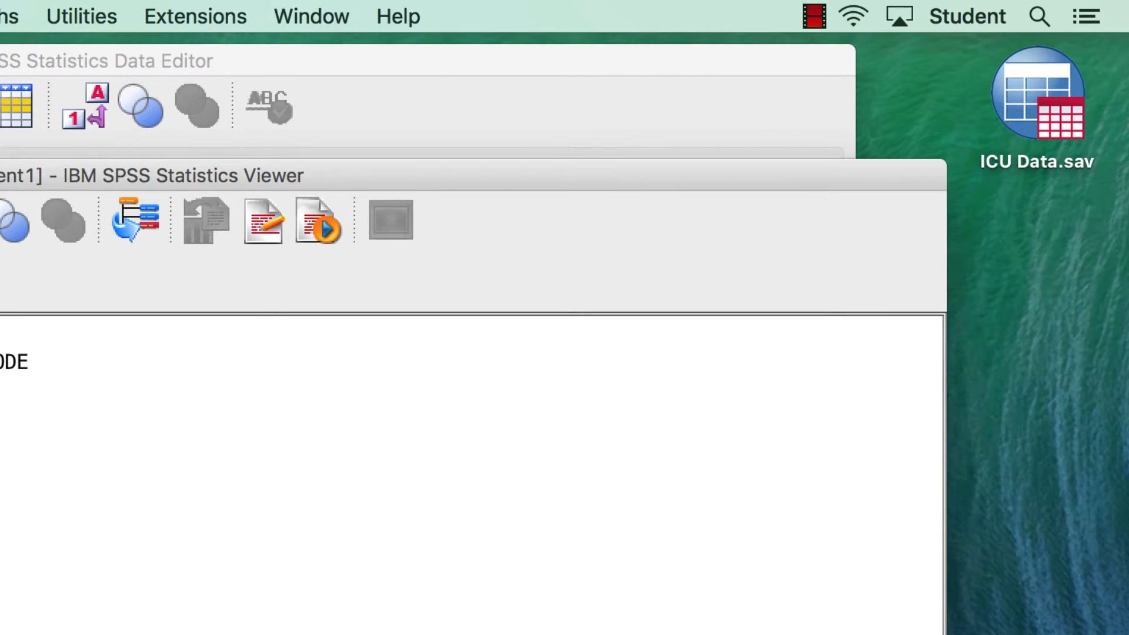
{"action": "mouse_move", "coordinate": [1043, 131]}
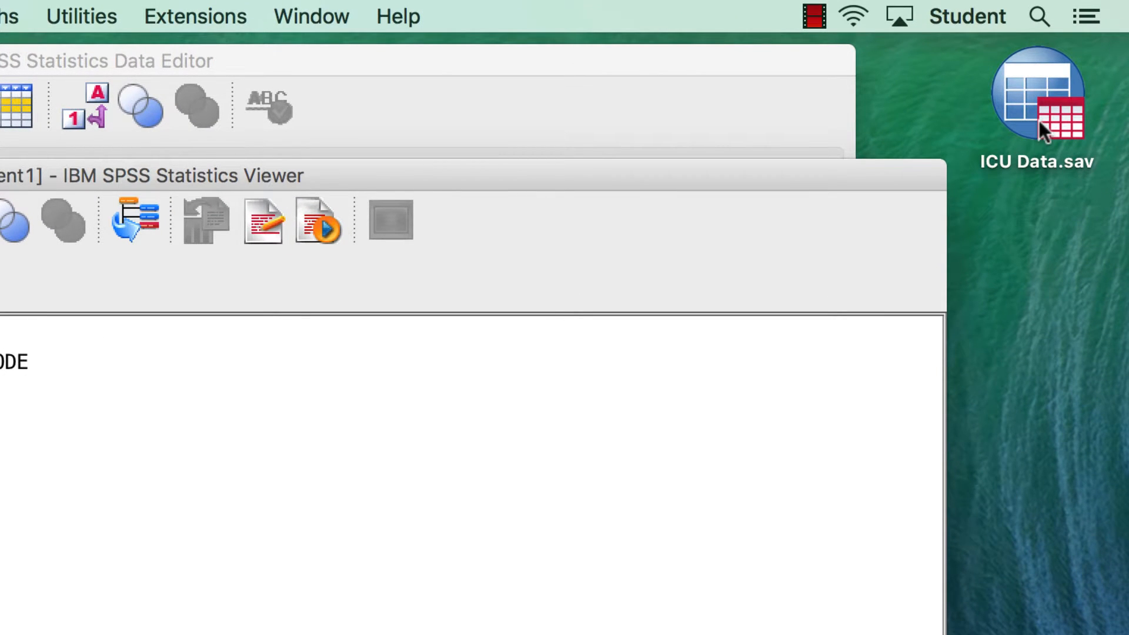
Duplicate ICU Data.sav as ICU Data Combo.sav and open it in SPSS.
{"action": "left_click_drag", "start_coordinate": [1036, 93], "coordinate": [1033, 269]}
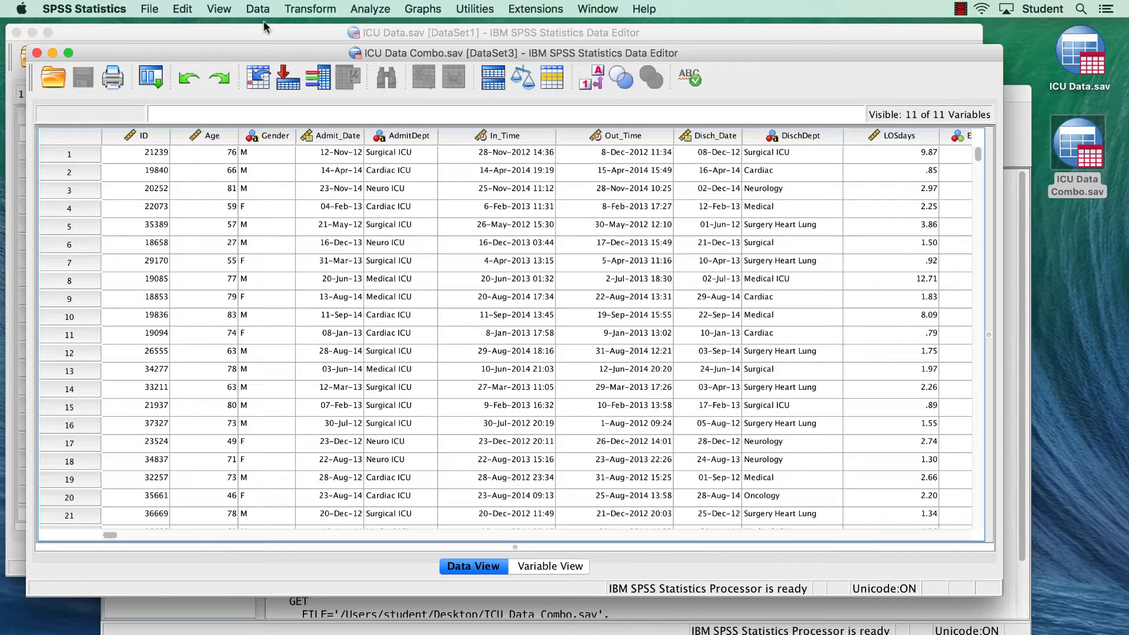
In Select Cases, set the If condition to Expired=1.
{"action": "left_click", "coordinate": [257, 9]}
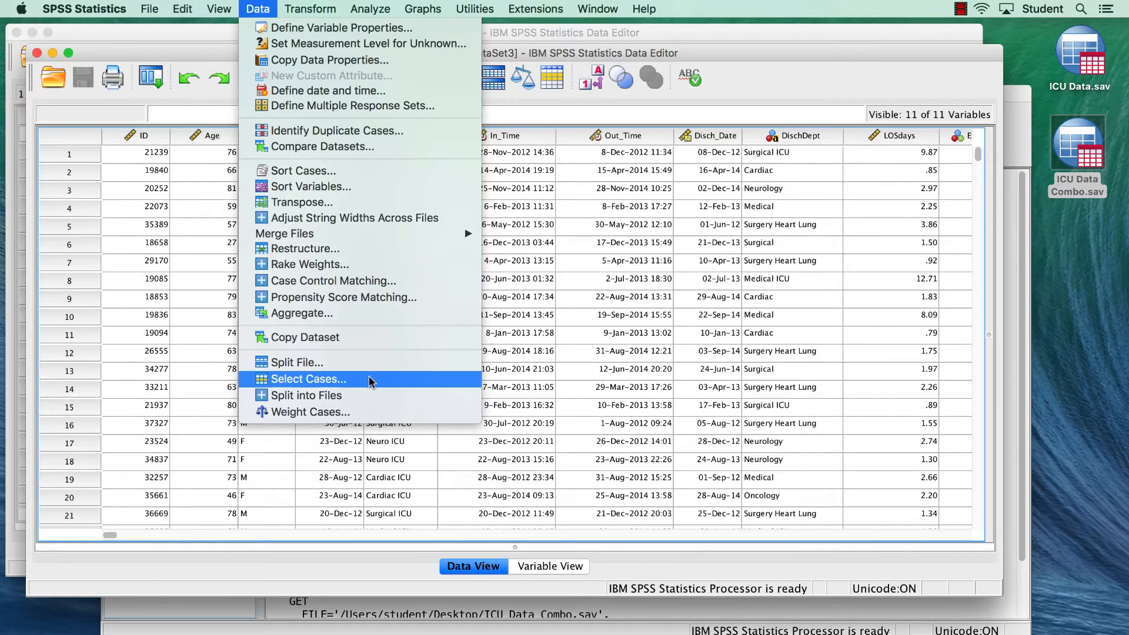
{"action": "left_click", "coordinate": [308, 379]}
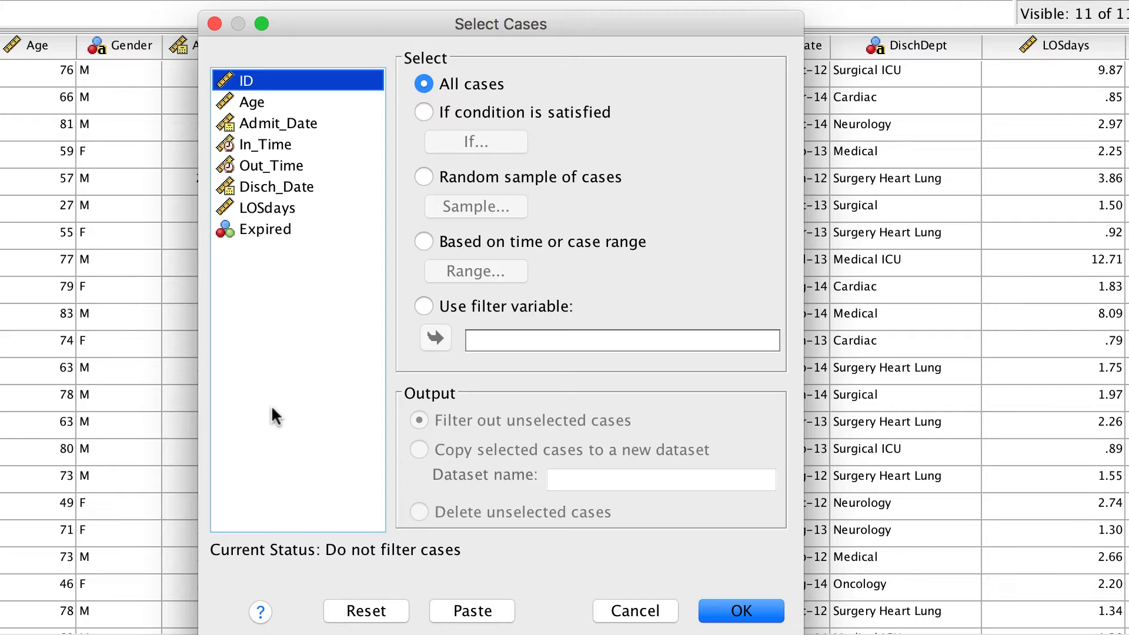
{"action": "mouse_move", "coordinate": [428, 129]}
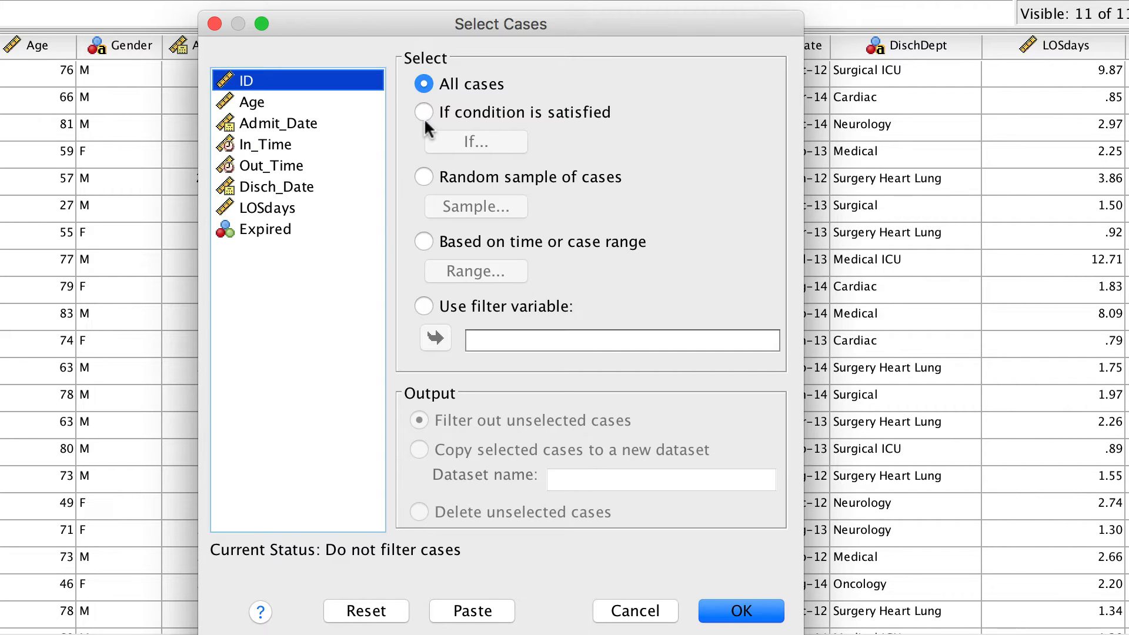
{"action": "left_click", "coordinate": [423, 112]}
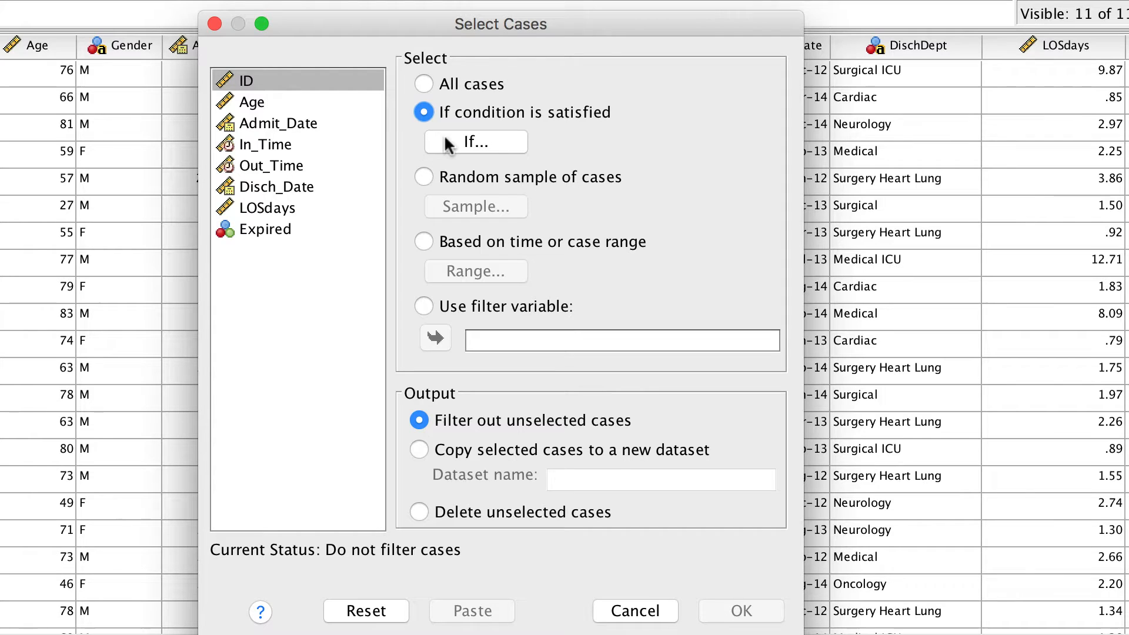
{"action": "left_click", "coordinate": [475, 141]}
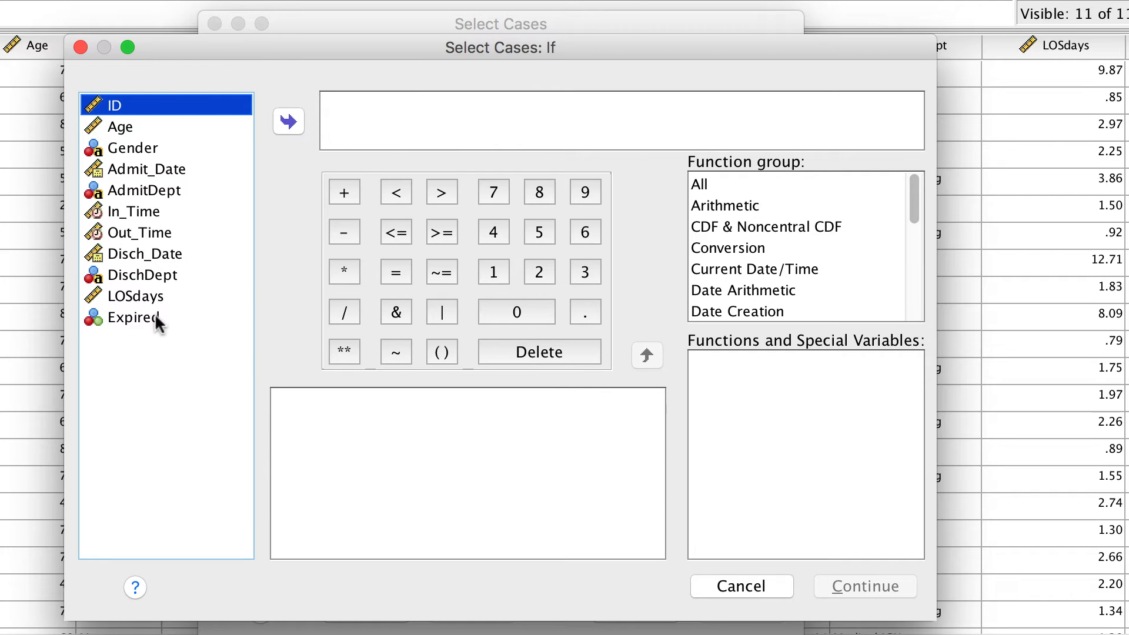
{"action": "left_click", "coordinate": [288, 120]}
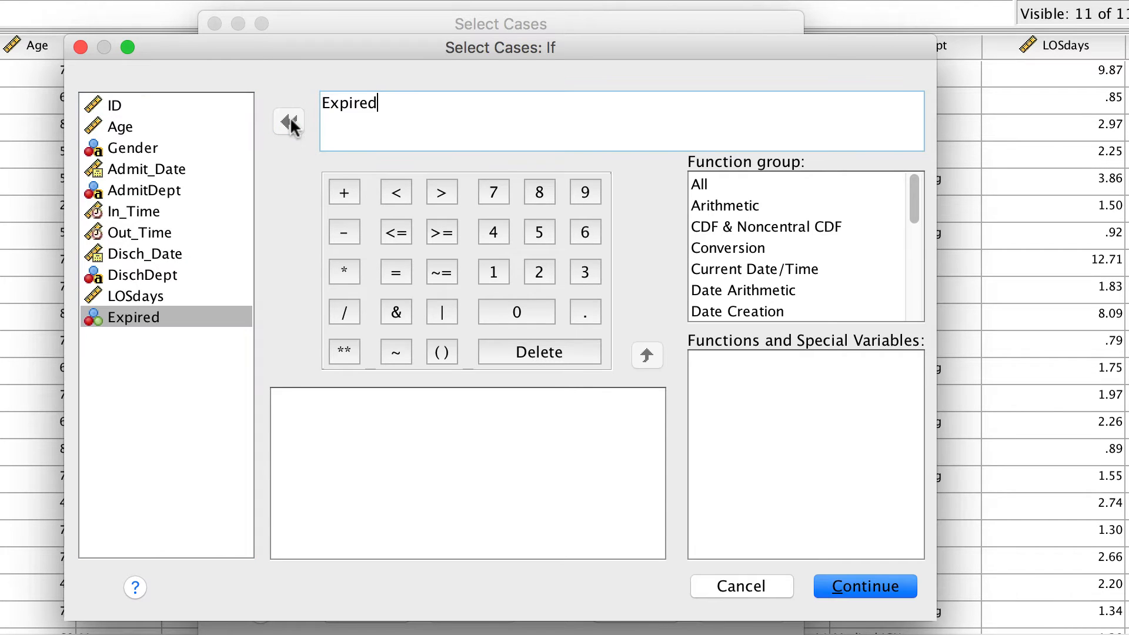
{"action": "type", "text": "=1"}
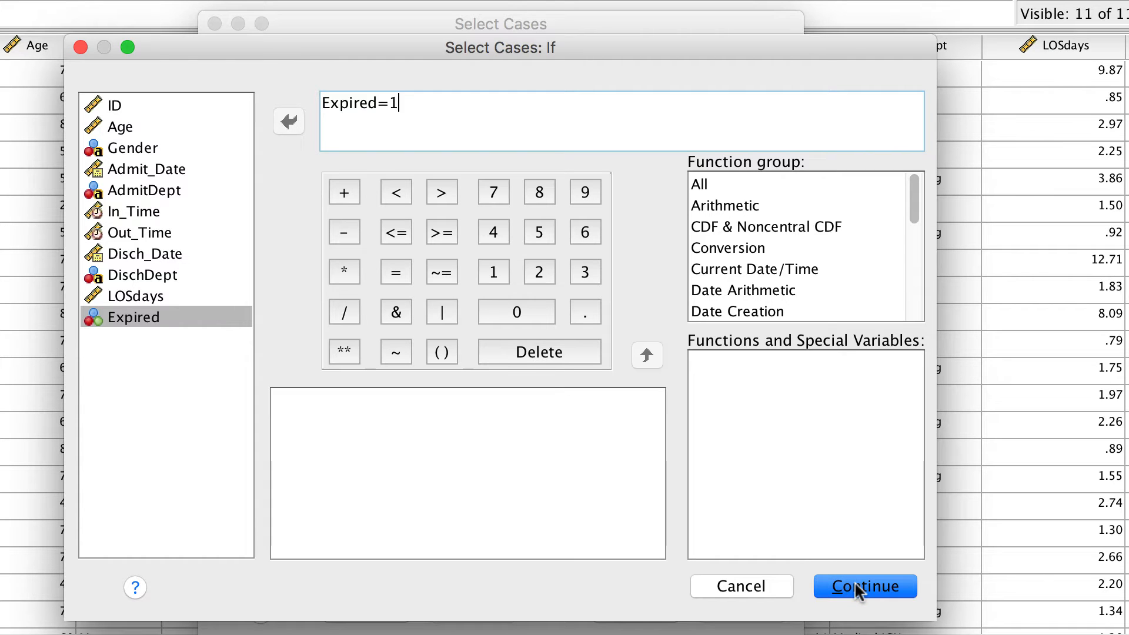
{"action": "left_click", "coordinate": [863, 586]}
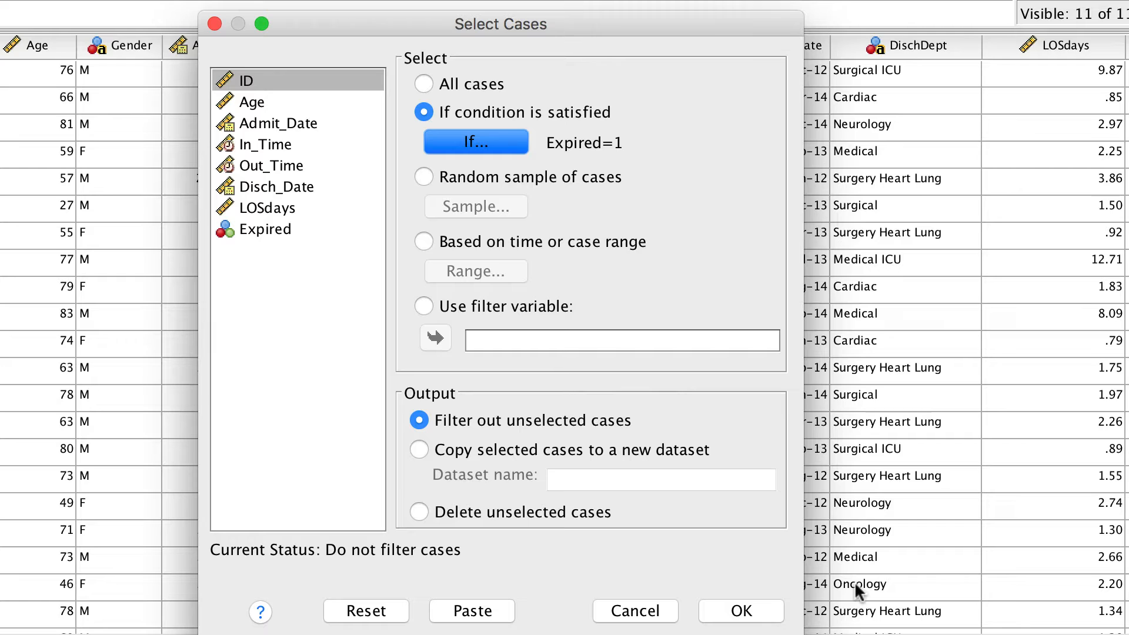
Copy the selected cases to a new dataset named ExpiredData.
{"action": "left_click", "coordinate": [419, 449]}
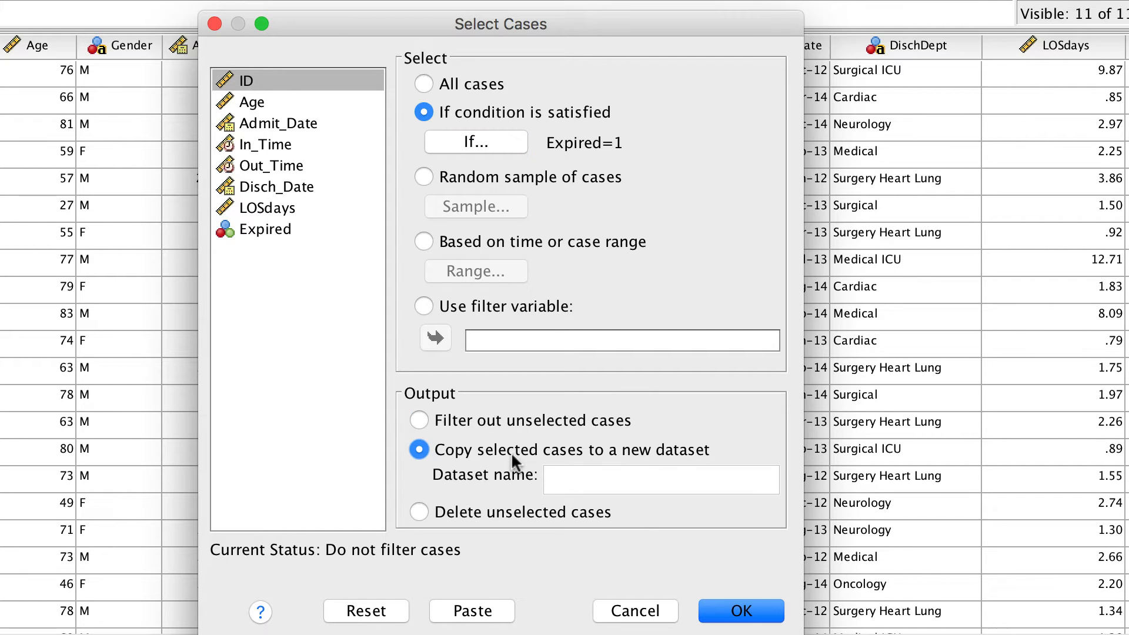
{"action": "left_click", "coordinate": [659, 480]}
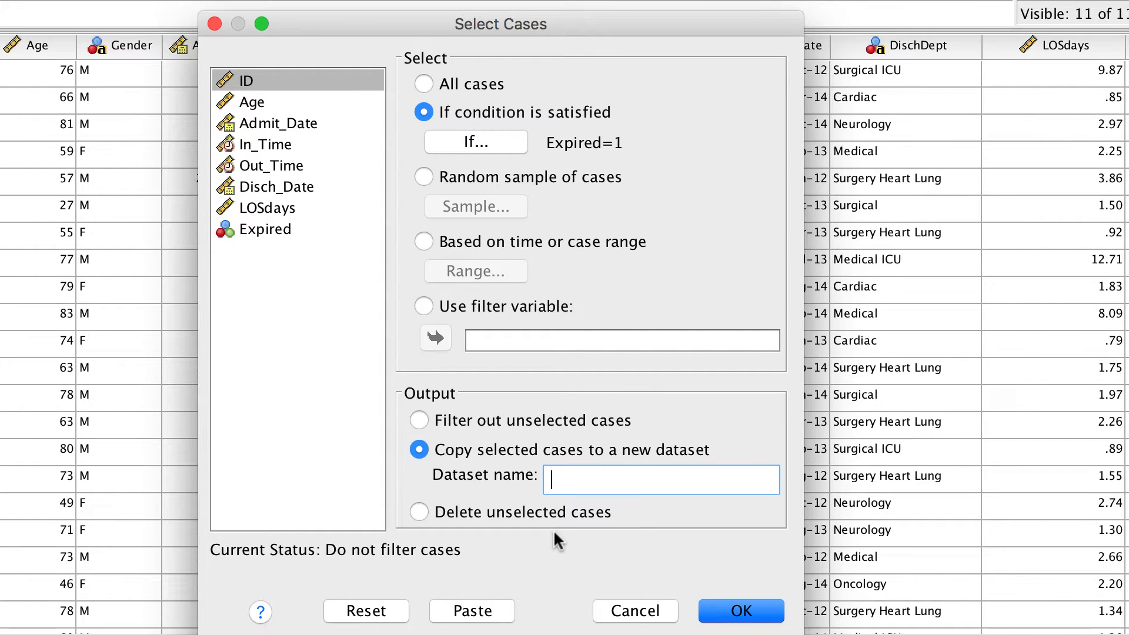
{"action": "type", "text": "ExpiredData"}
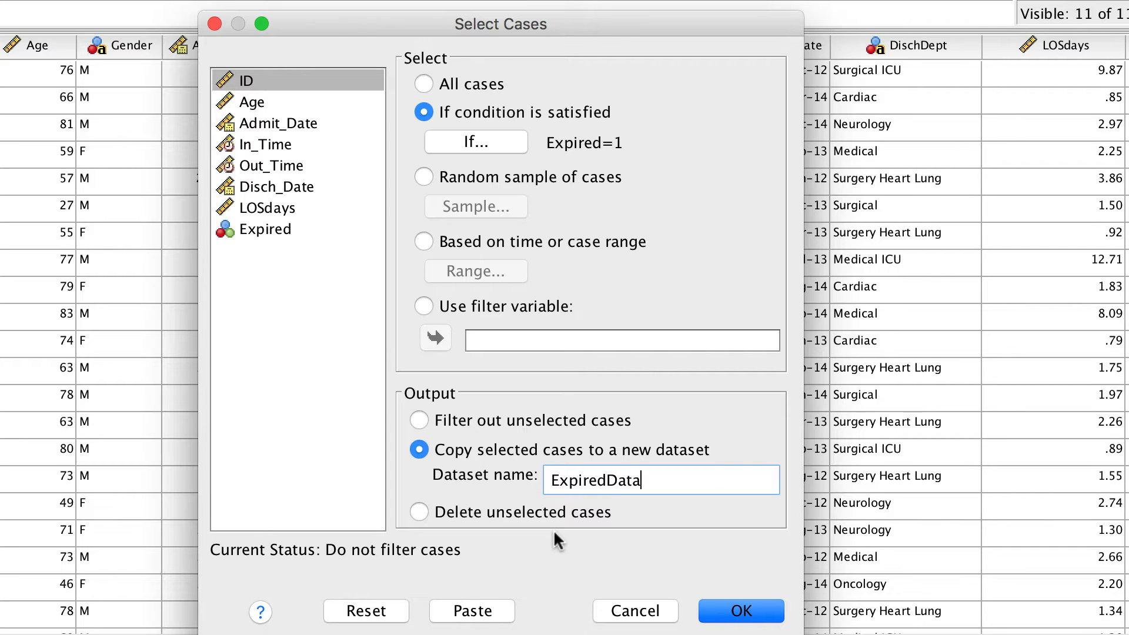
{"action": "left_click", "coordinate": [739, 610]}
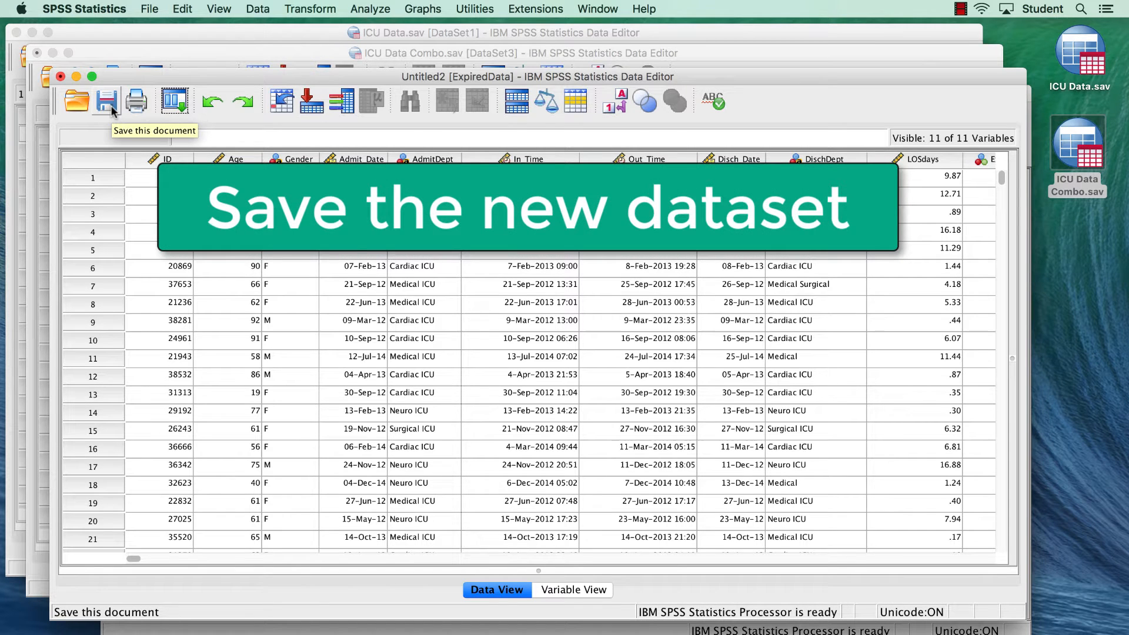
Save the new dataset to the Desktop under the file name ExpiredData.
{"action": "left_click", "coordinate": [106, 100]}
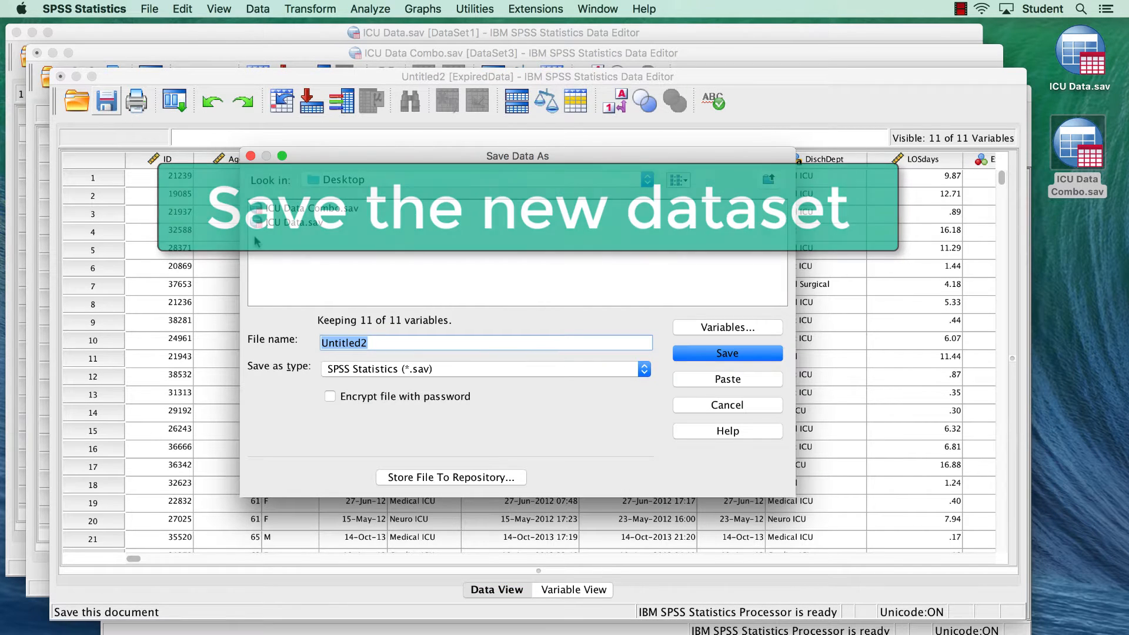
{"action": "type", "text": "ExpiredData"}
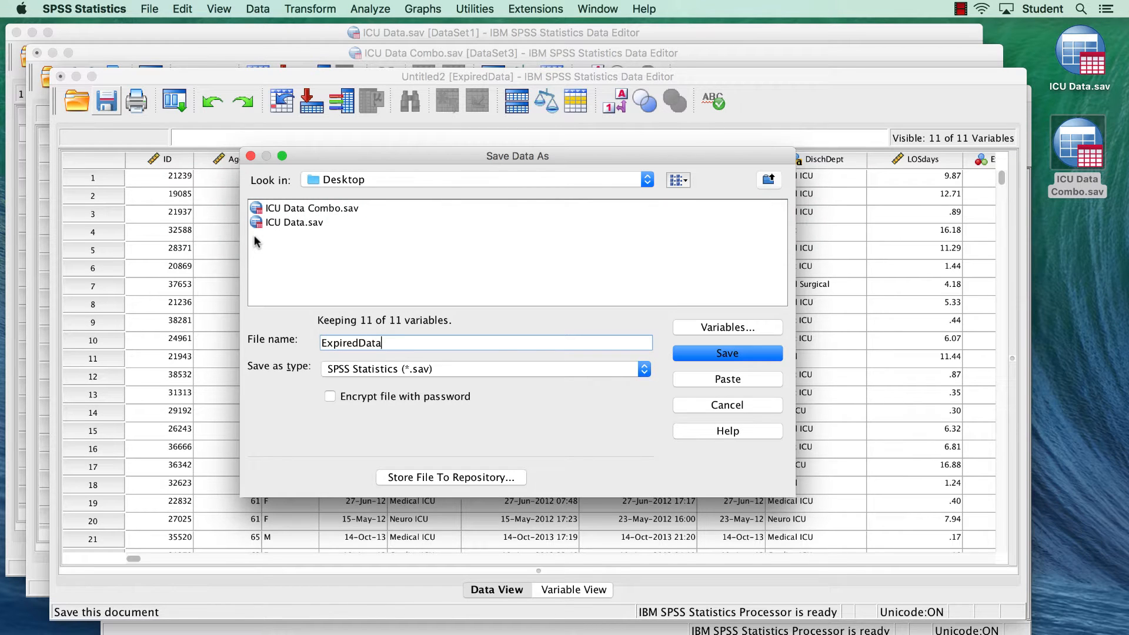
{"action": "left_click", "coordinate": [726, 353]}
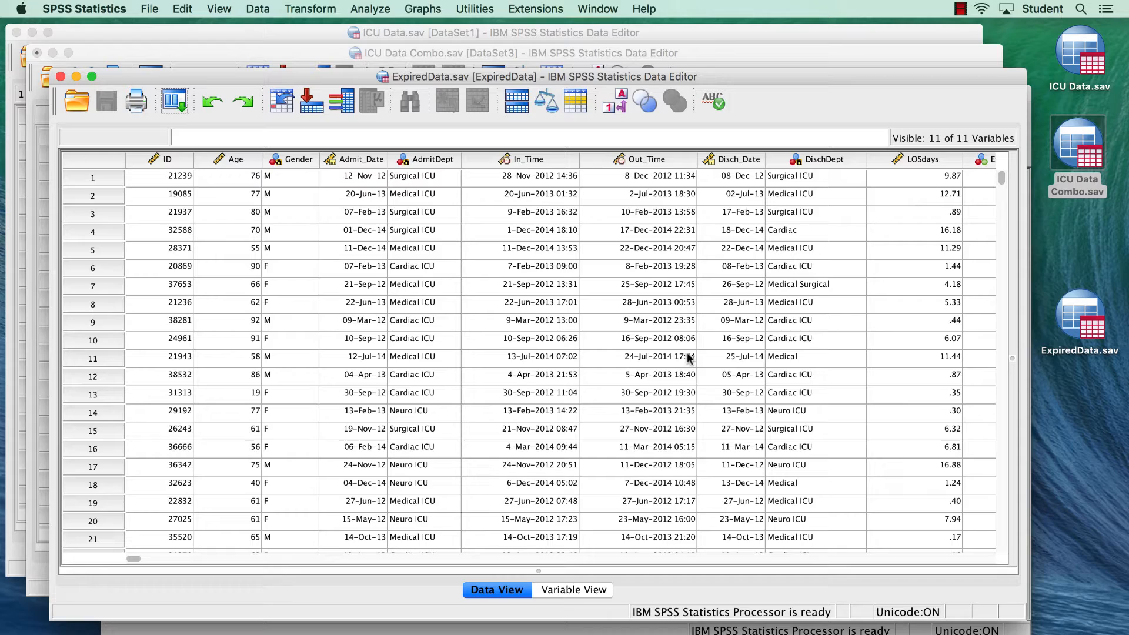
Look over ExpiredData's columns, then bring the ICU Data Combo.sav window back.
{"action": "right_click", "coordinate": [165, 159]}
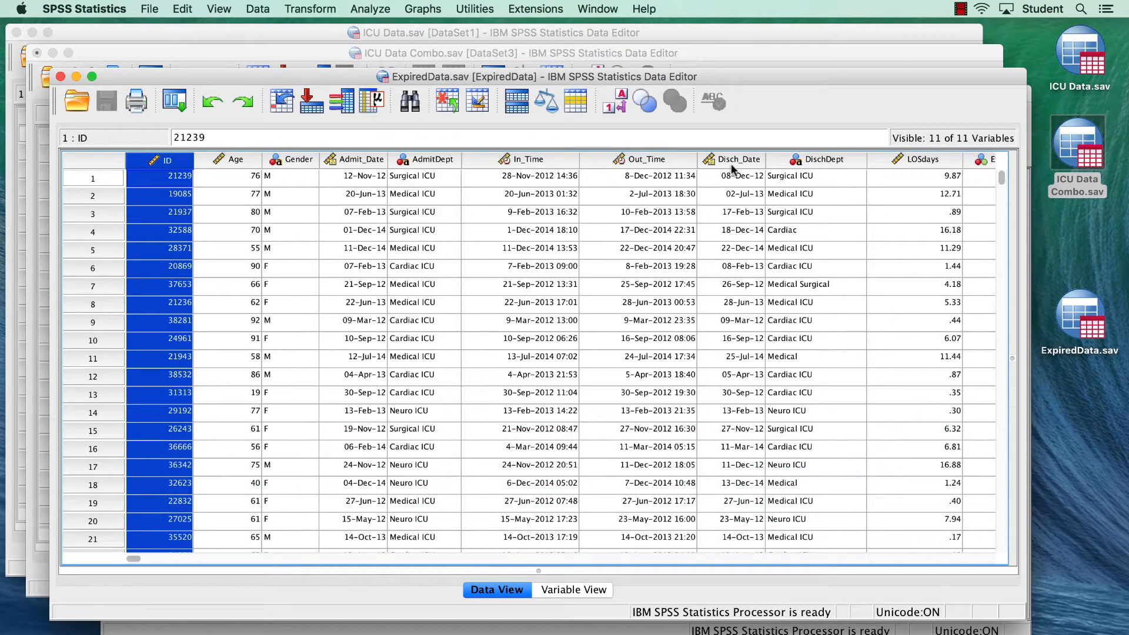
{"action": "left_click", "coordinate": [183, 9]}
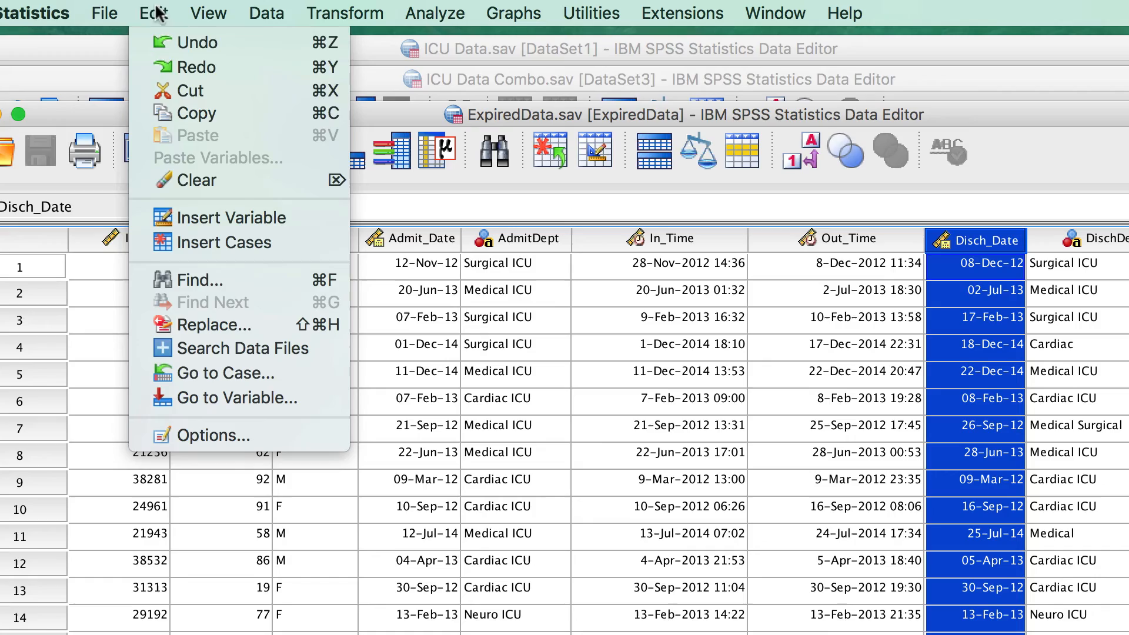
{"action": "left_click", "coordinate": [152, 13]}
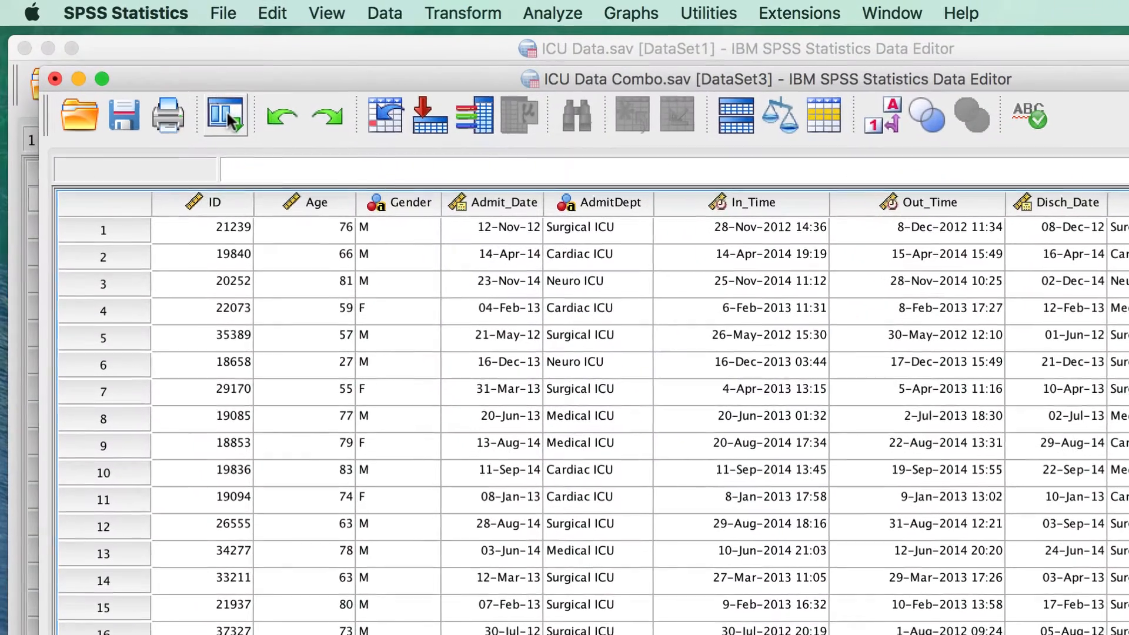
{"action": "mouse_move", "coordinate": [225, 115]}
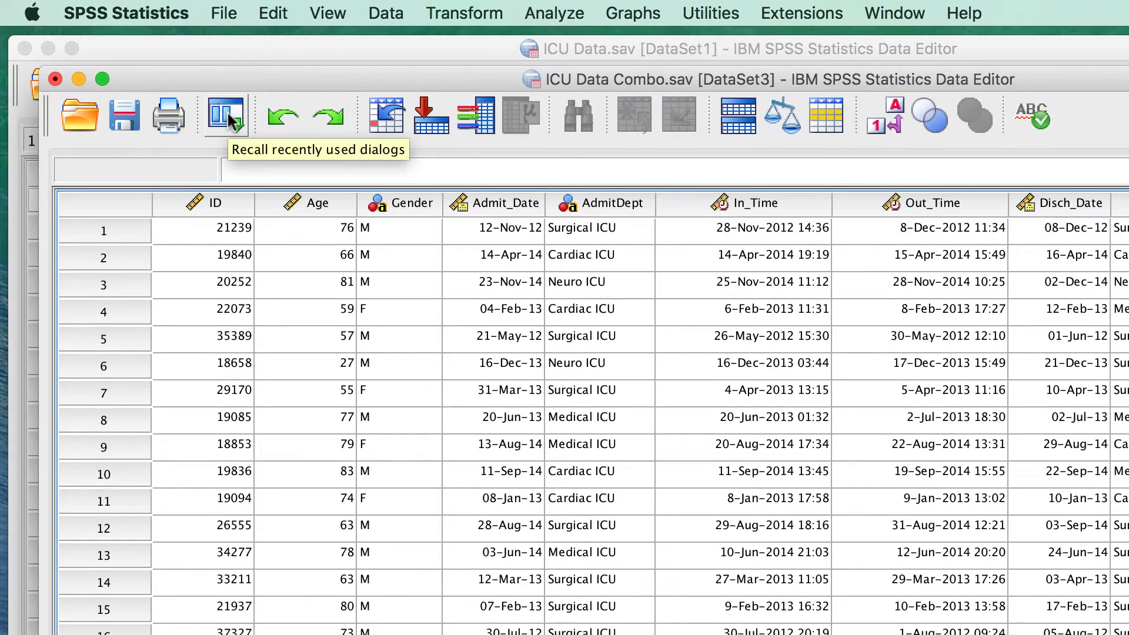
Recall Select Cases, change the condition to Expired=0, and delete unselected cases.
{"action": "left_click", "coordinate": [226, 115]}
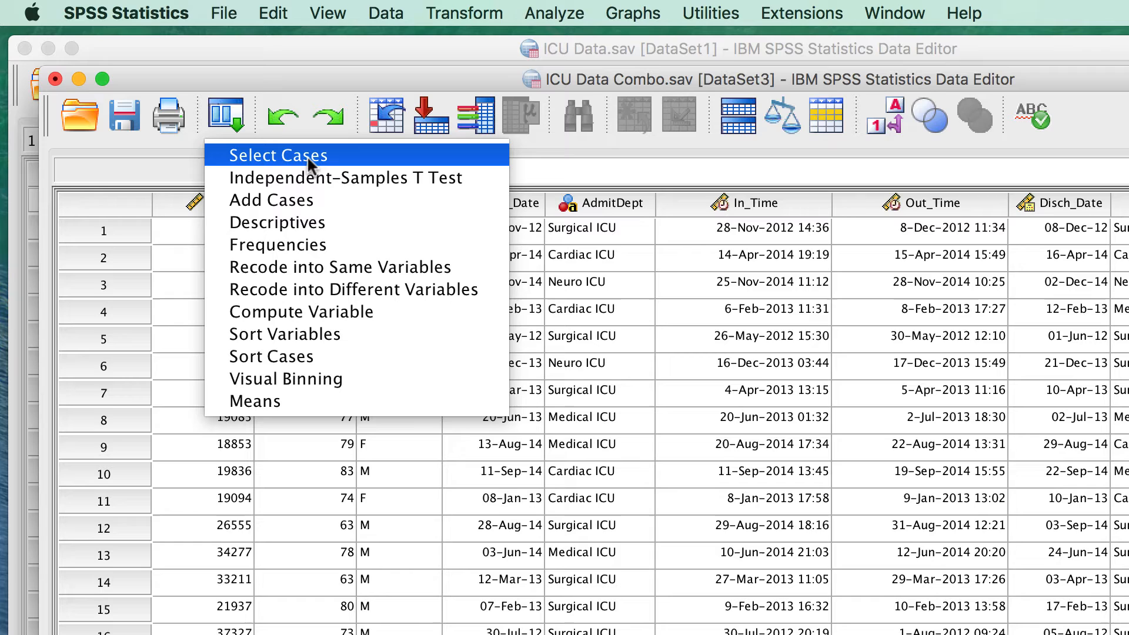
{"action": "left_click", "coordinate": [278, 154]}
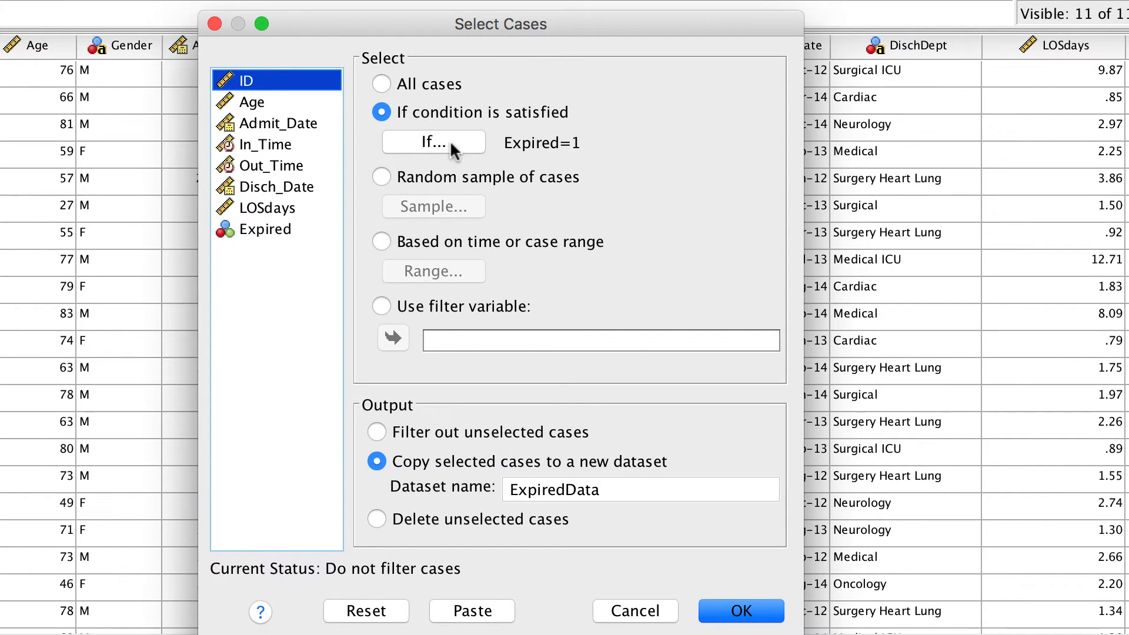
{"action": "left_click", "coordinate": [433, 142]}
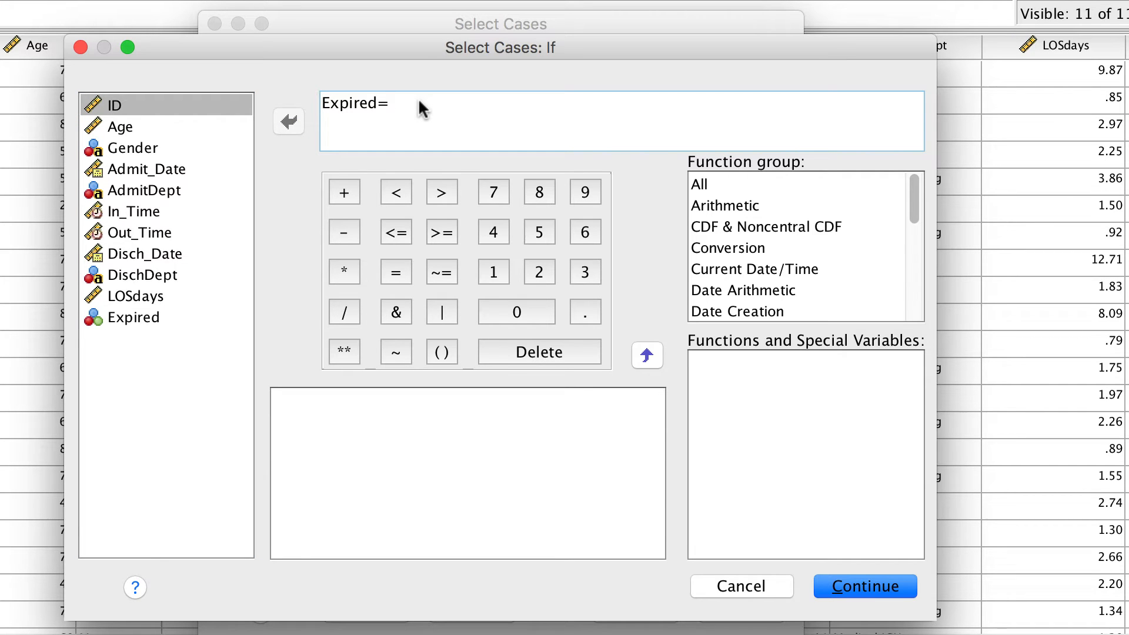
{"action": "type", "text": "0"}
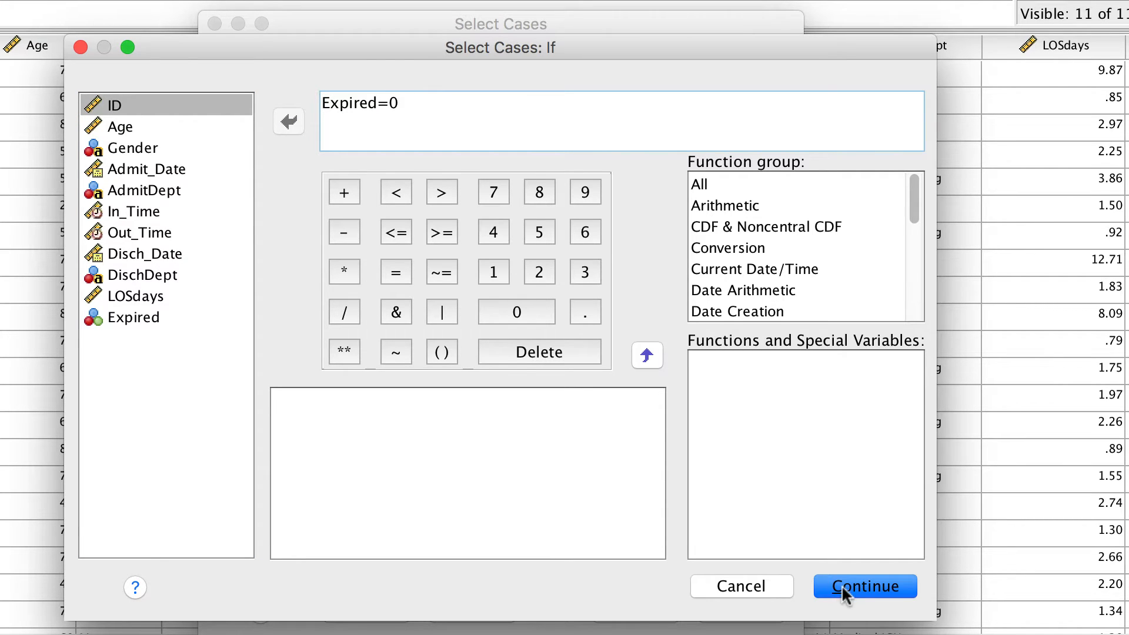
{"action": "left_click", "coordinate": [862, 586]}
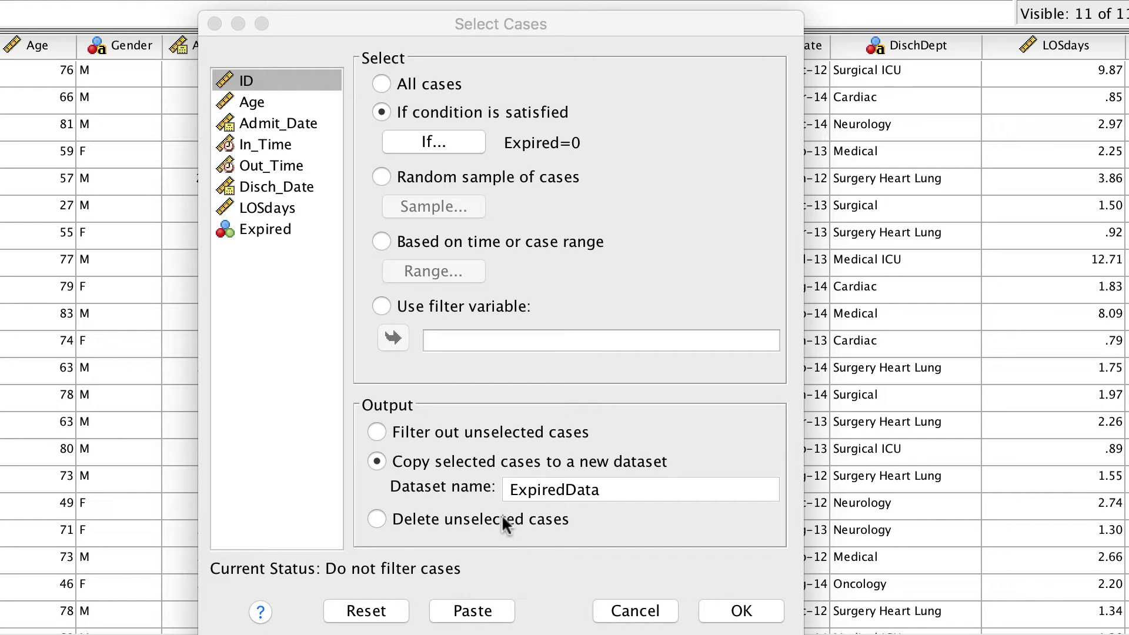
{"action": "left_click", "coordinate": [376, 519]}
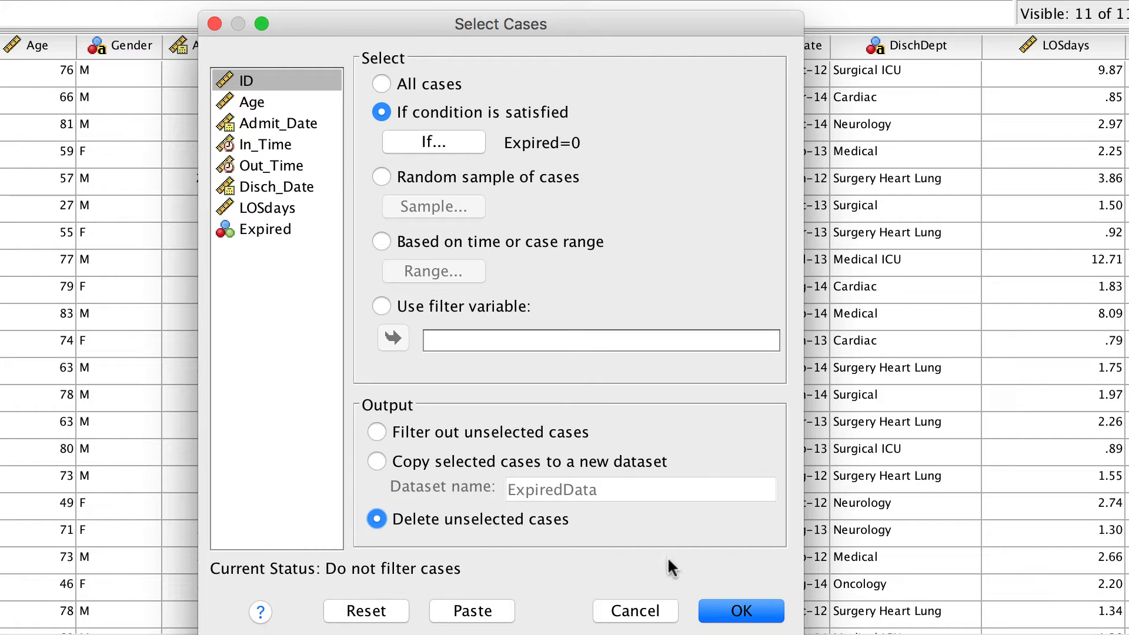
{"action": "left_click", "coordinate": [740, 610]}
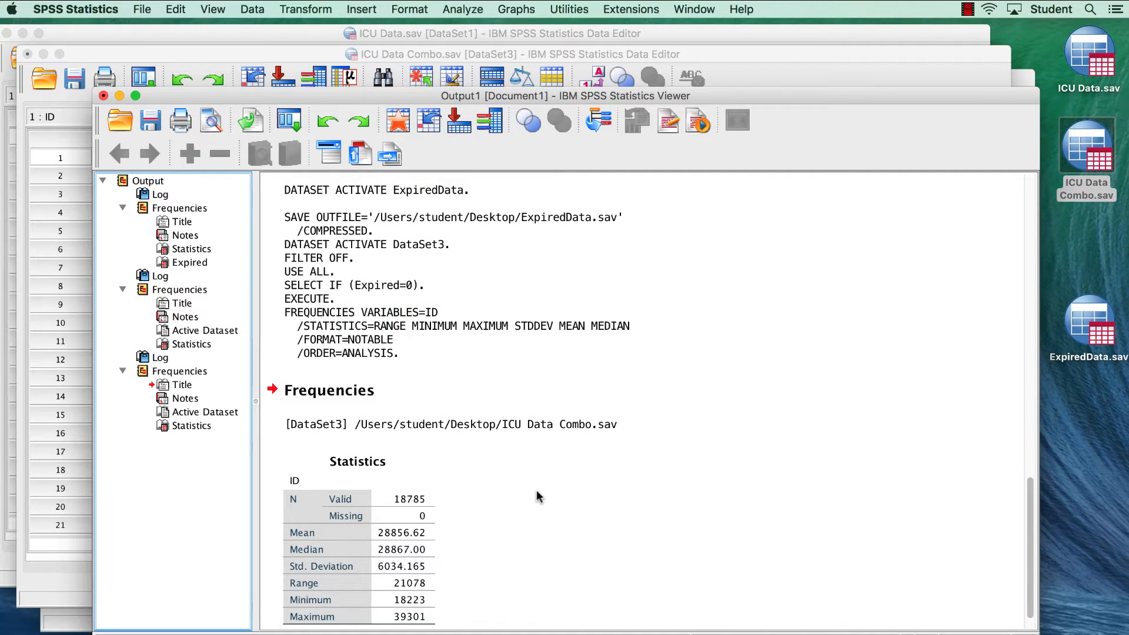
{"action": "mouse_move", "coordinate": [525, 469]}
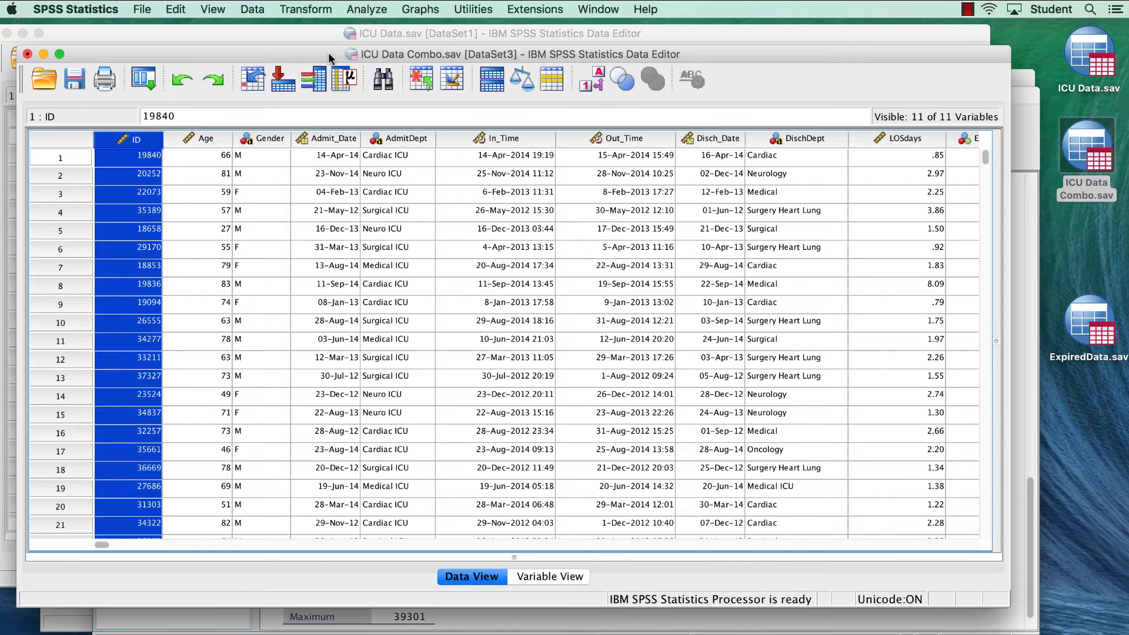
{"action": "mouse_move", "coordinate": [251, 9]}
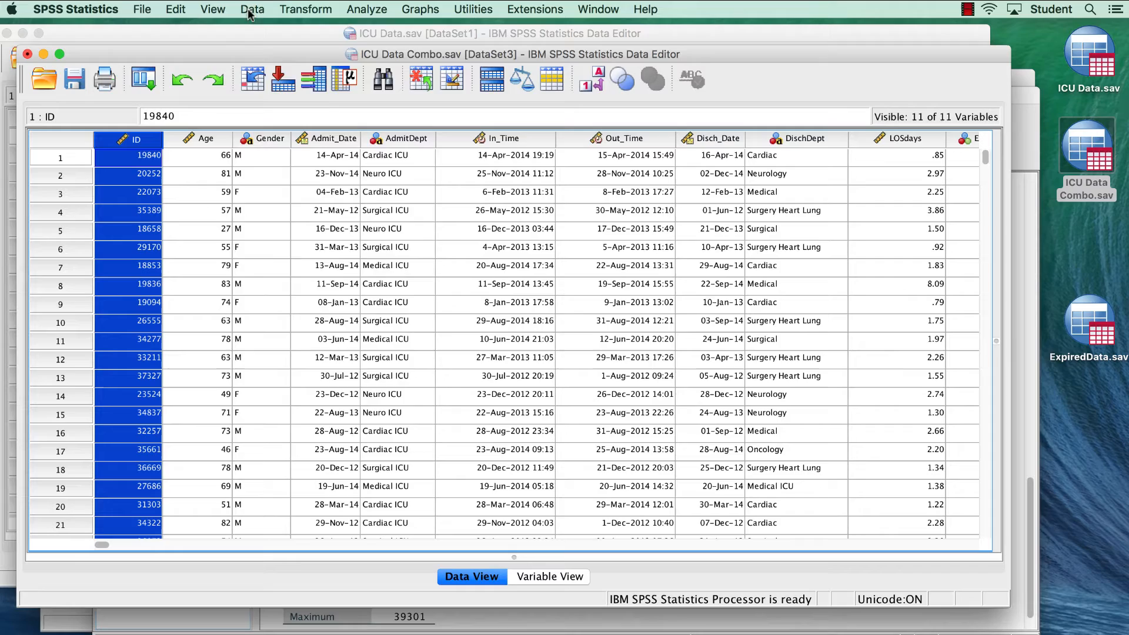
Reset Select Cases to include all cases.
{"action": "left_click", "coordinate": [253, 9]}
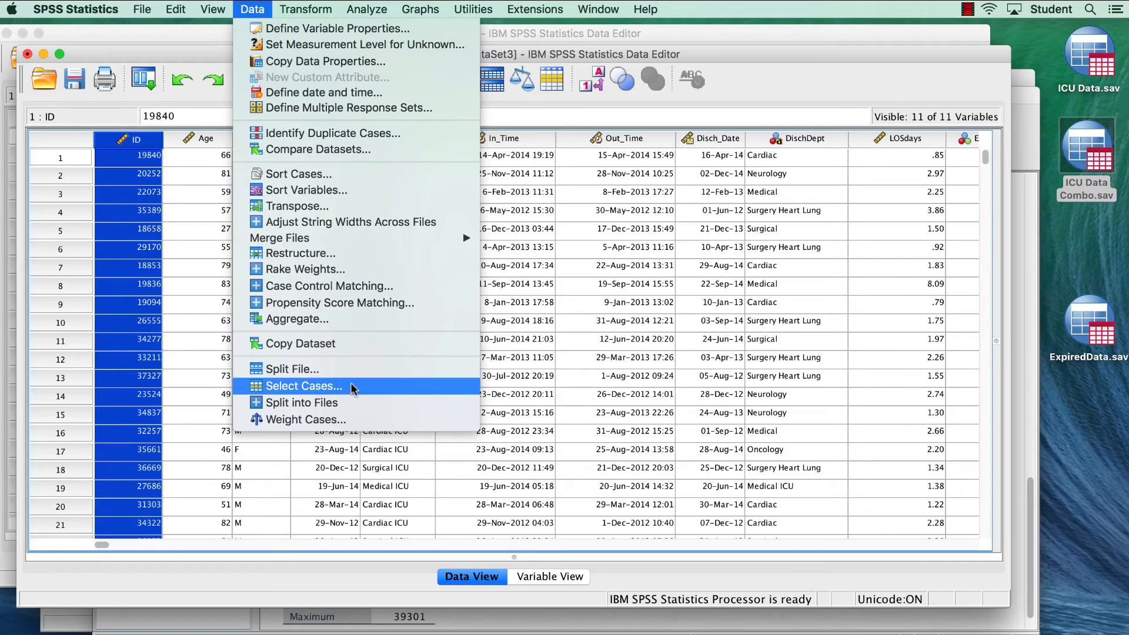
{"action": "left_click", "coordinate": [302, 386]}
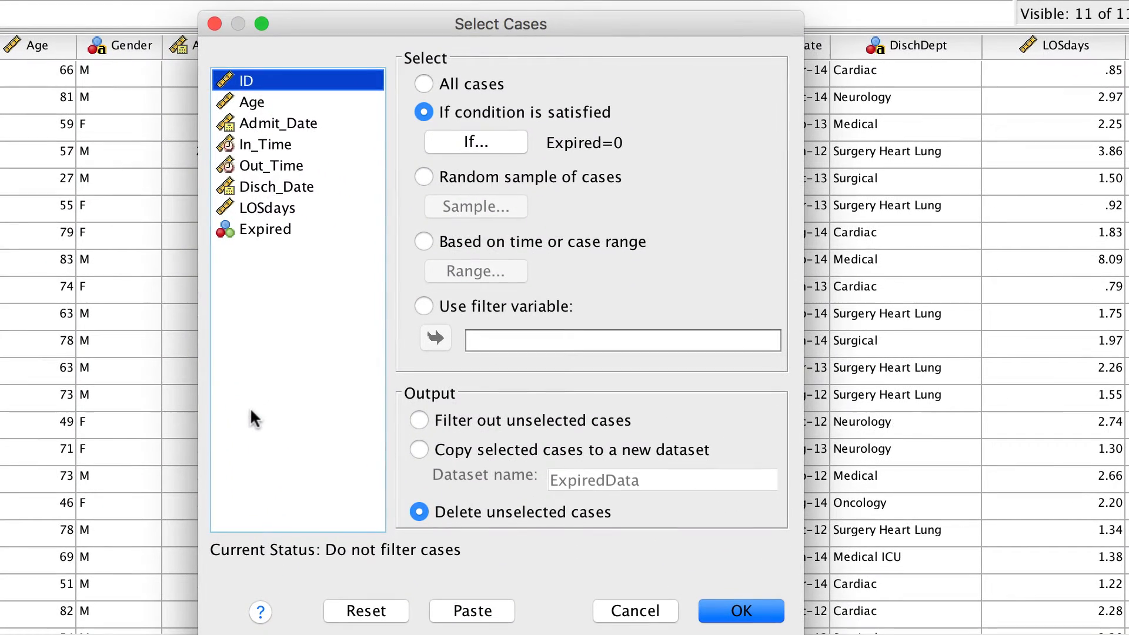
{"action": "left_click", "coordinate": [423, 84]}
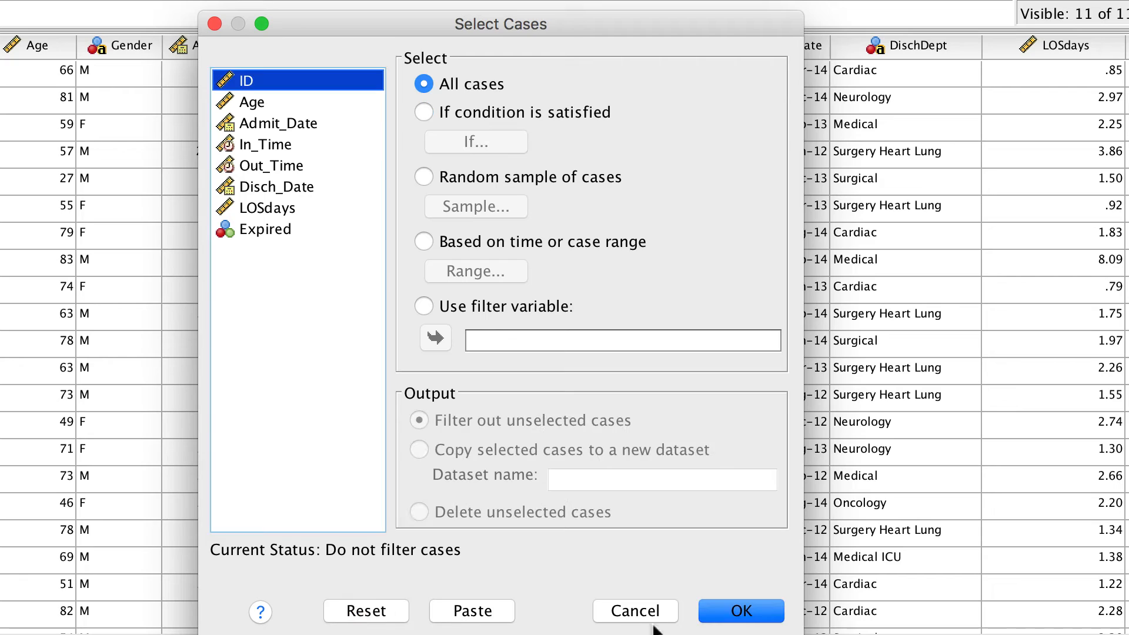
{"action": "left_click", "coordinate": [740, 609]}
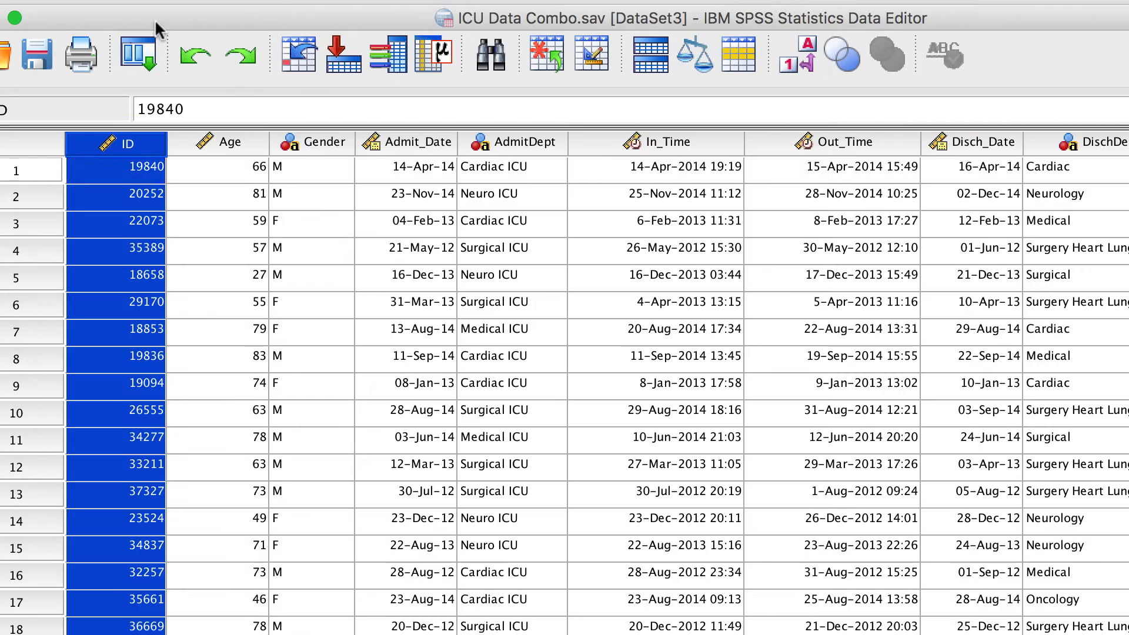
Take a random sample of exactly 2097 from the first 18785 cases, deleting the rest.
{"action": "left_click", "coordinate": [141, 55]}
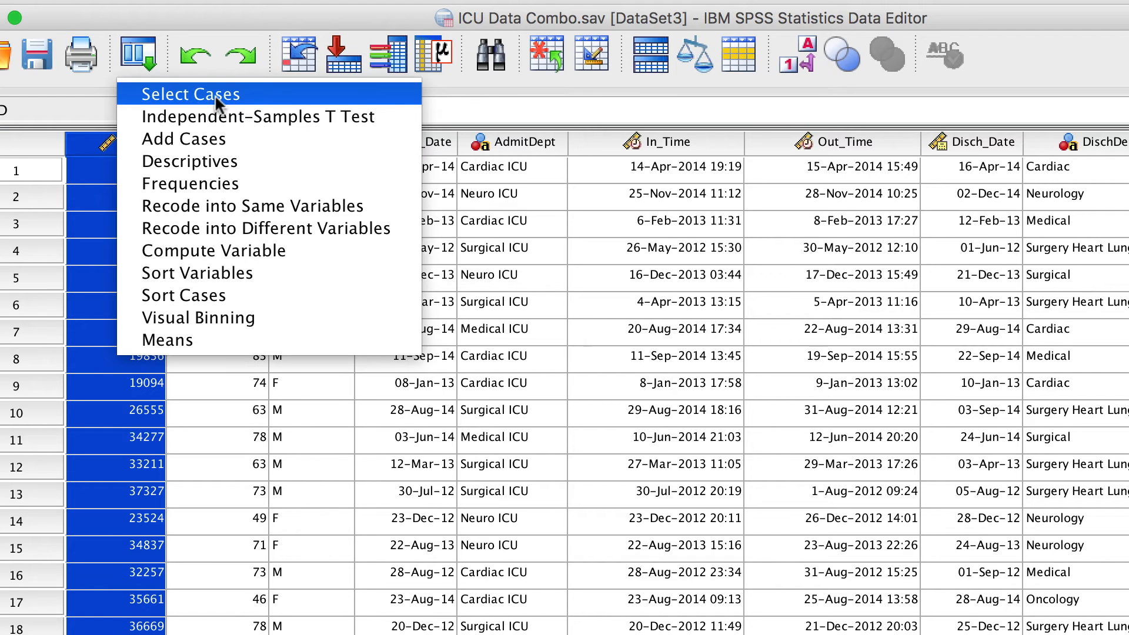
{"action": "left_click", "coordinate": [189, 93]}
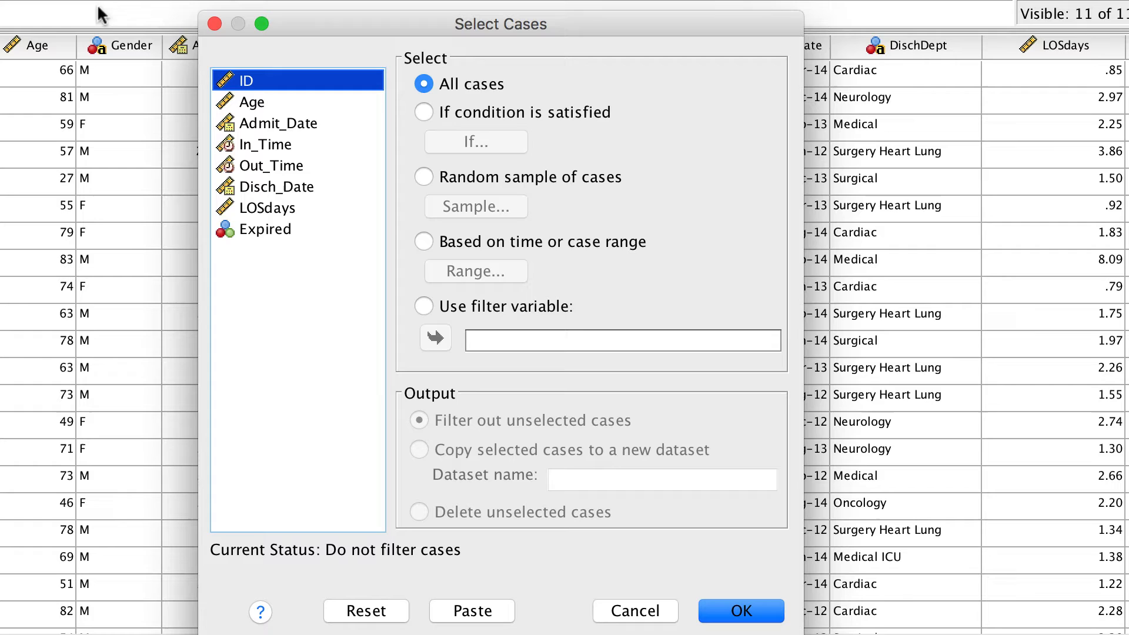
{"action": "left_click", "coordinate": [424, 177]}
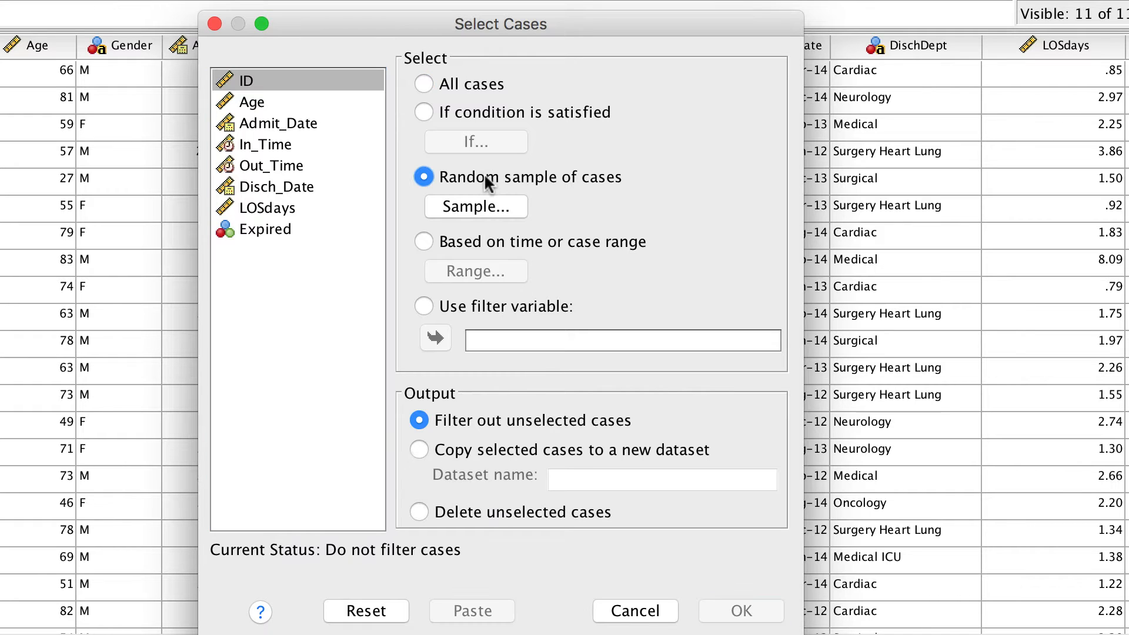
{"action": "mouse_move", "coordinate": [568, 205]}
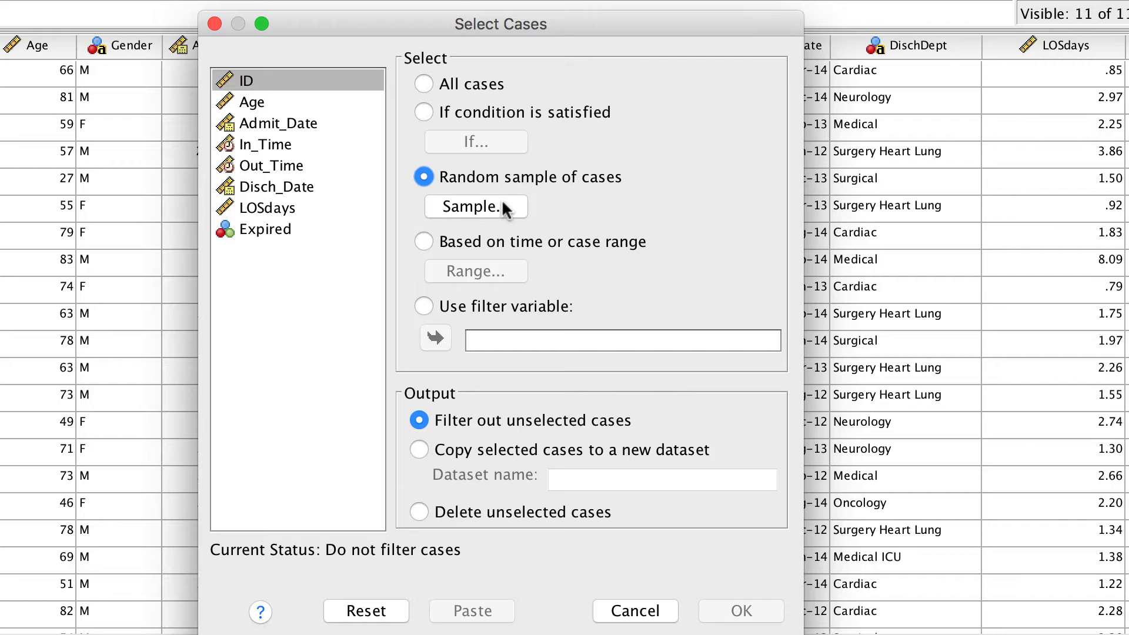
{"action": "left_click", "coordinate": [475, 206]}
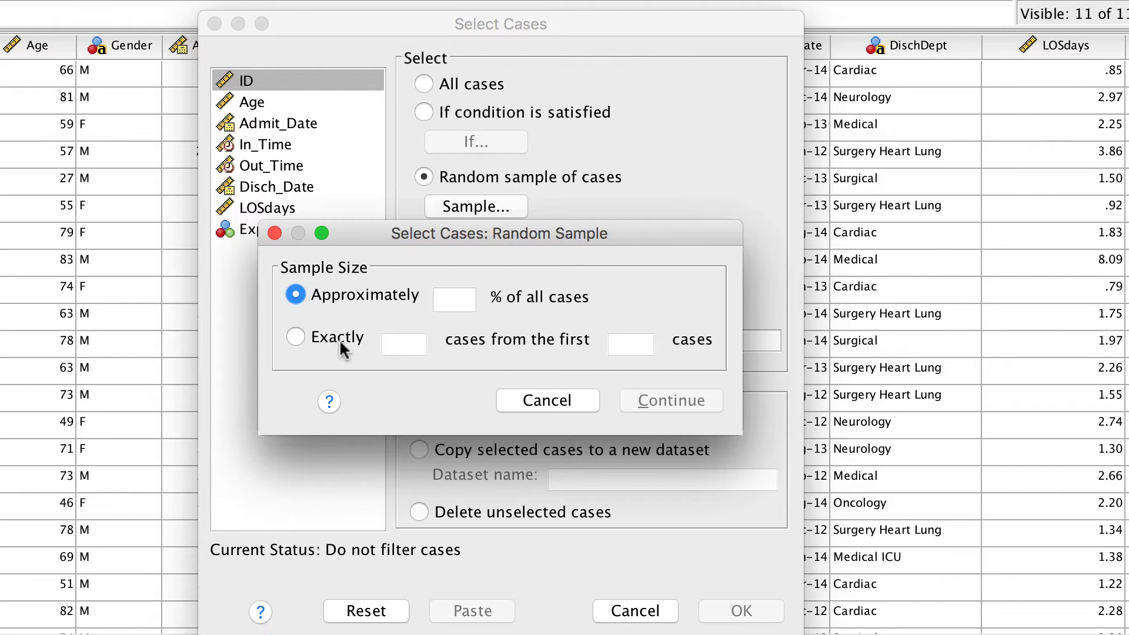
{"action": "left_click", "coordinate": [295, 336]}
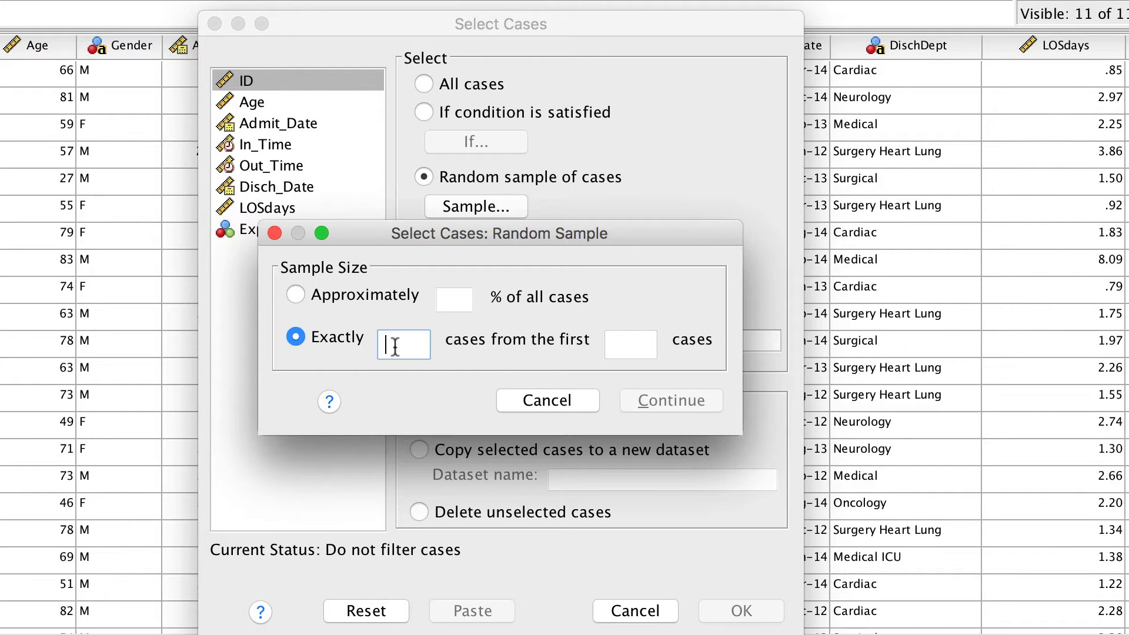
{"action": "type", "text": "2097"}
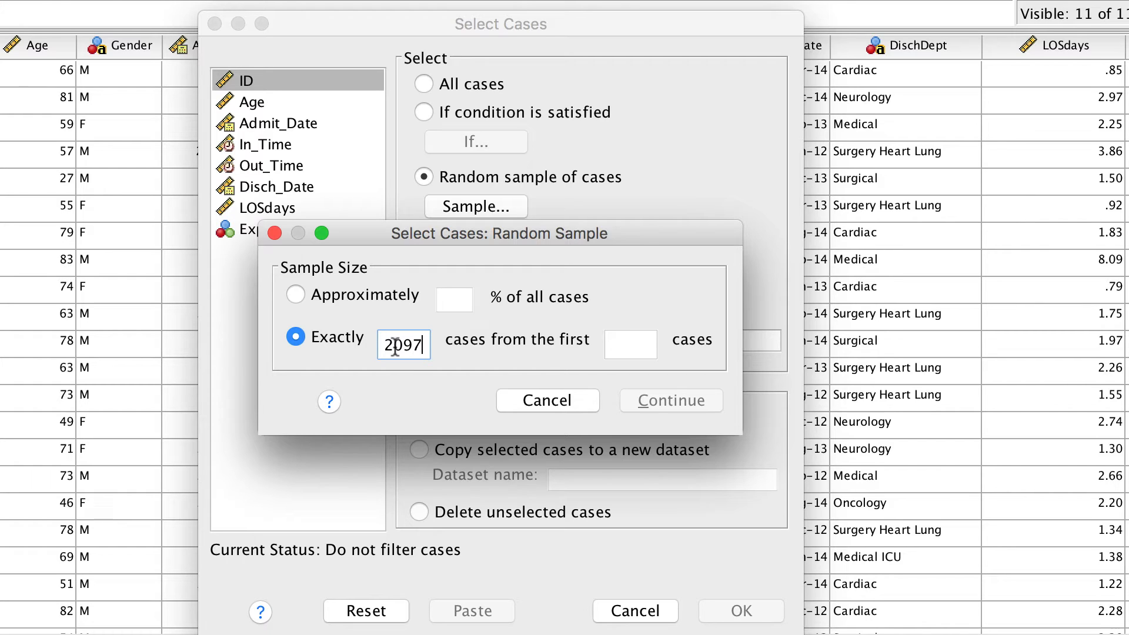
{"action": "left_click", "coordinate": [629, 343]}
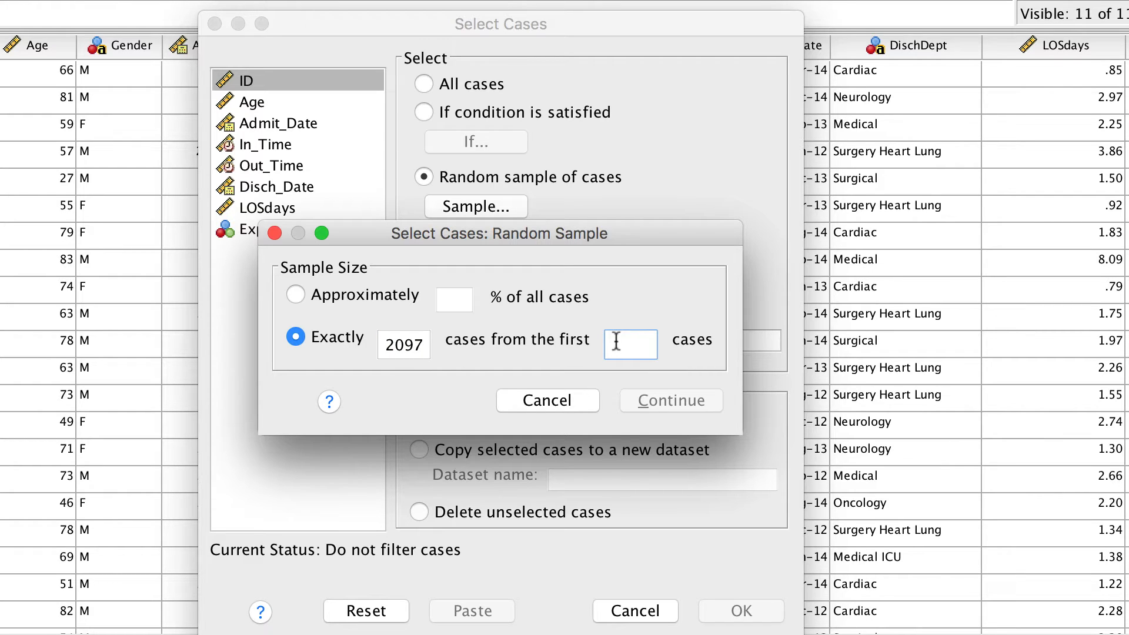
{"action": "type", "text": "1878"}
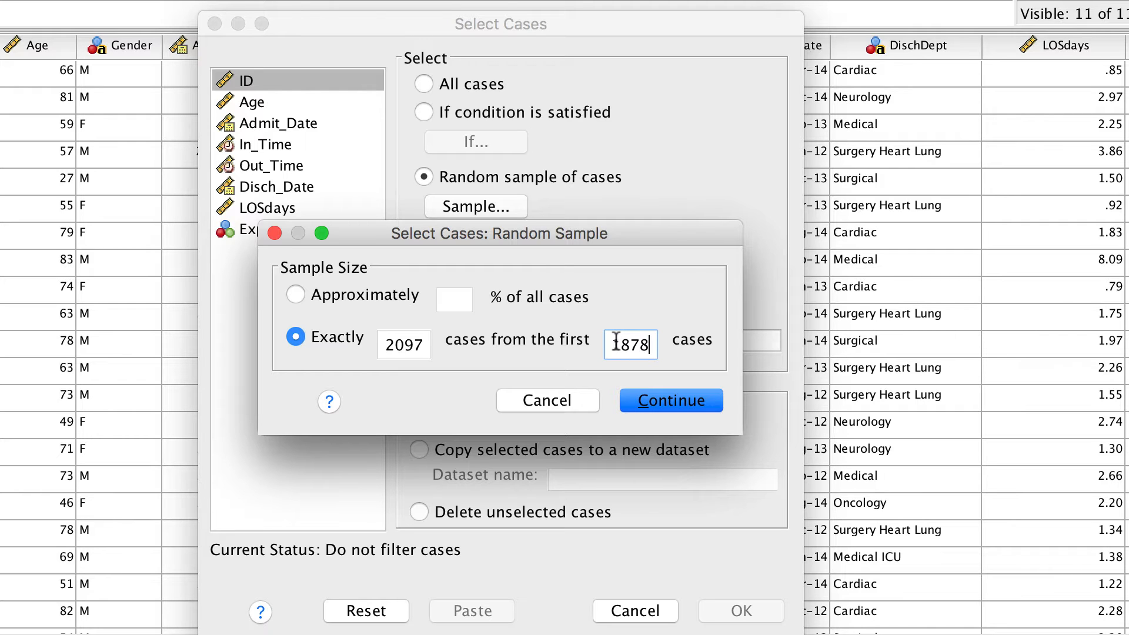
{"action": "left_click", "coordinate": [669, 400]}
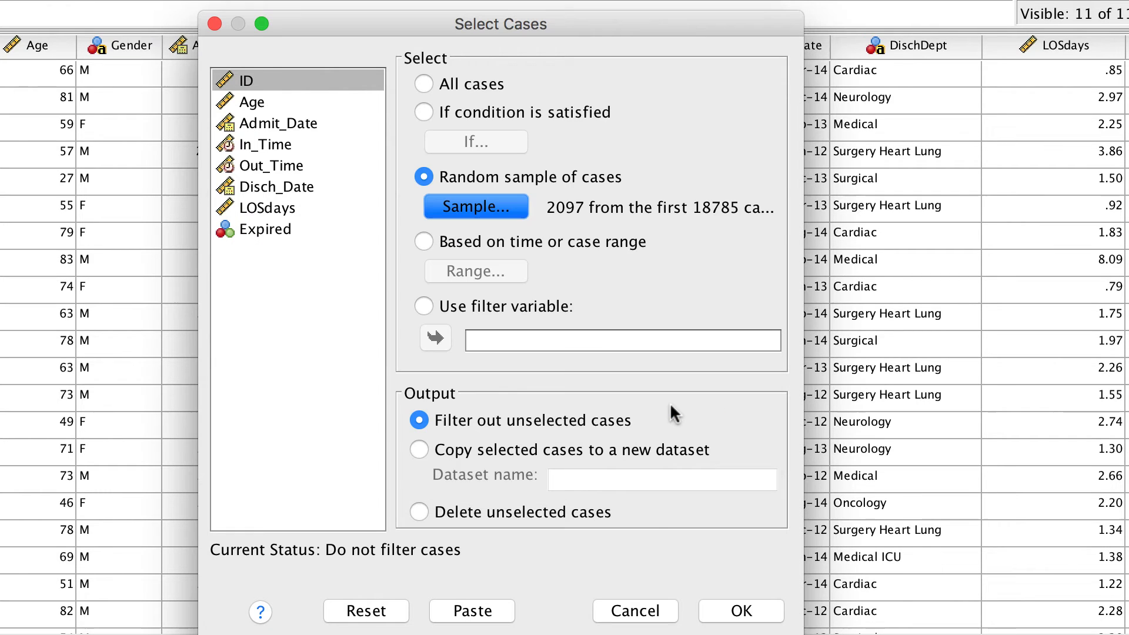
{"action": "left_click", "coordinate": [420, 512]}
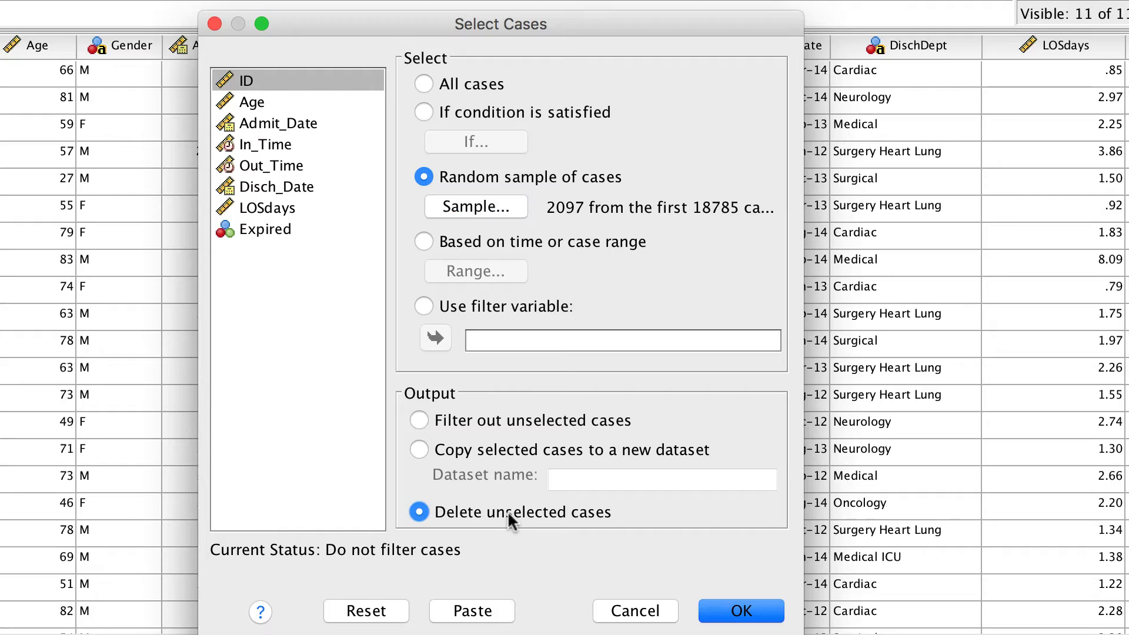
{"action": "left_click", "coordinate": [740, 610]}
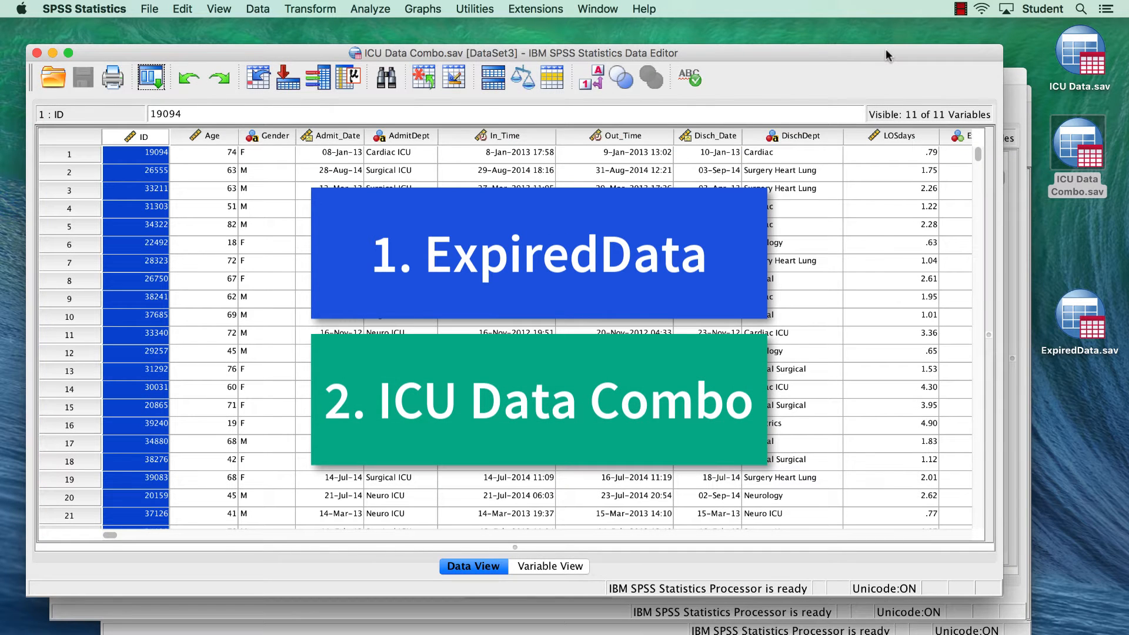
{"action": "mouse_move", "coordinate": [1018, 84]}
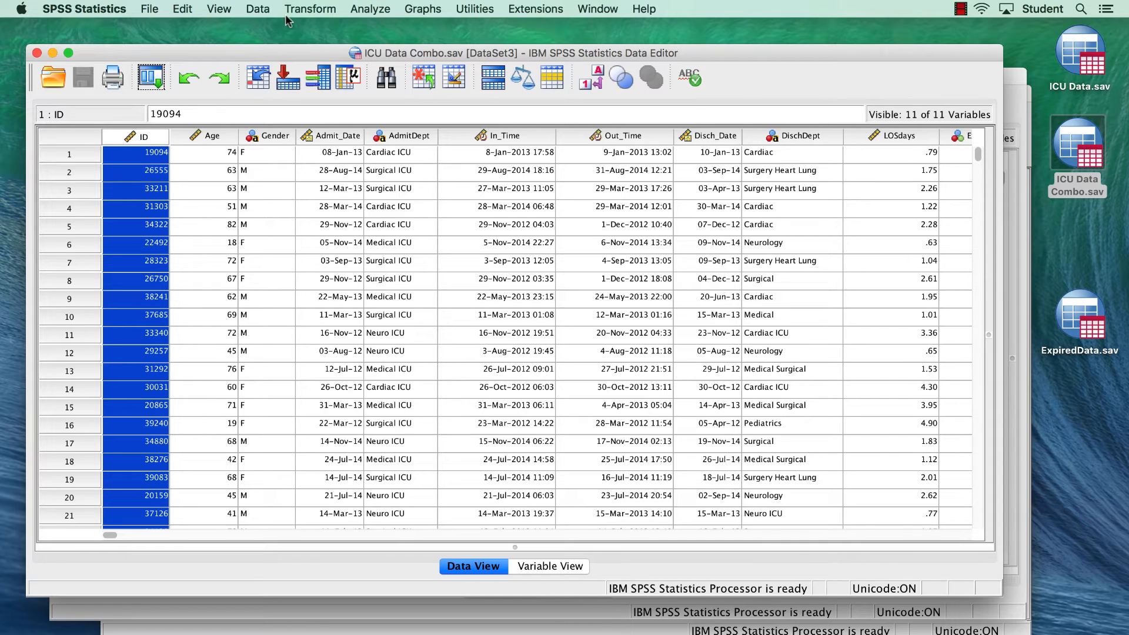
{"action": "left_click", "coordinate": [257, 9]}
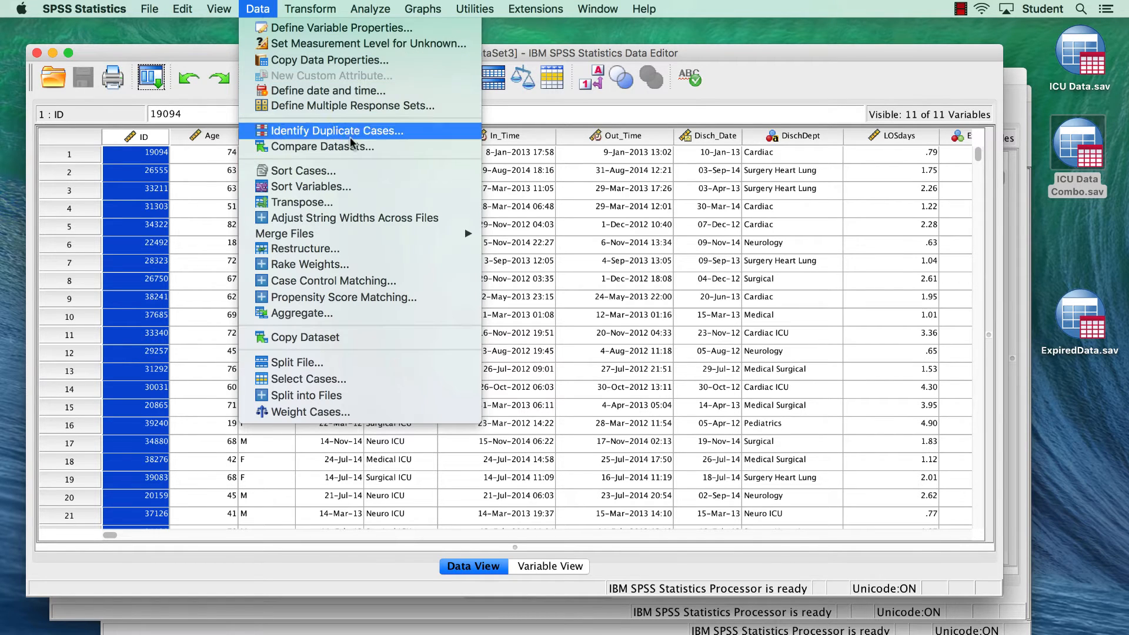
{"action": "left_click", "coordinate": [321, 146]}
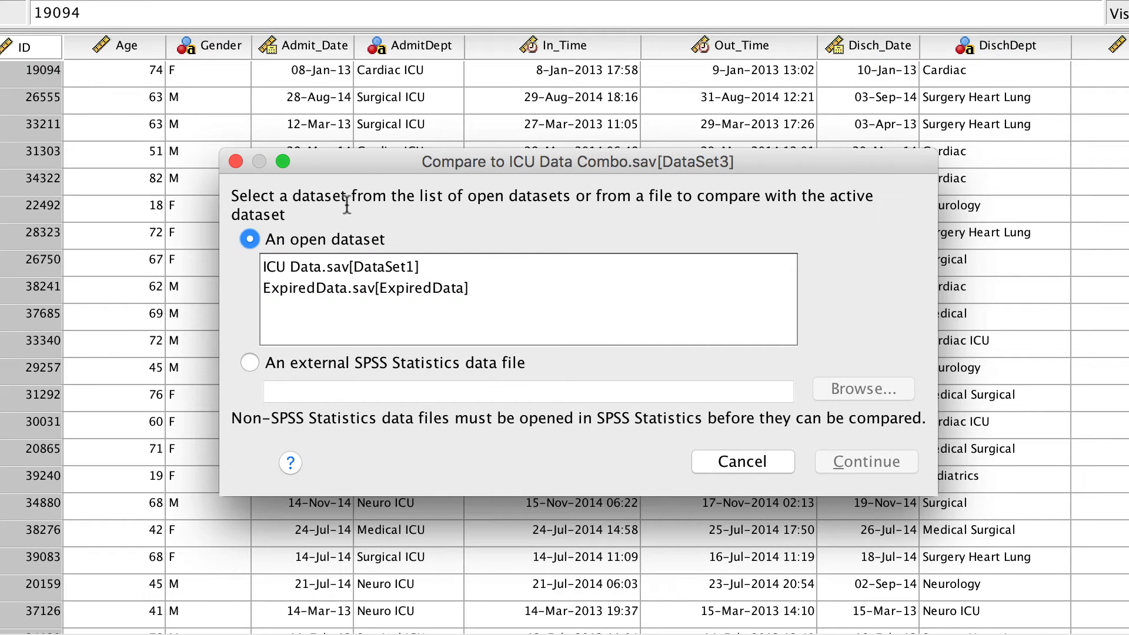
{"action": "left_click", "coordinate": [364, 288]}
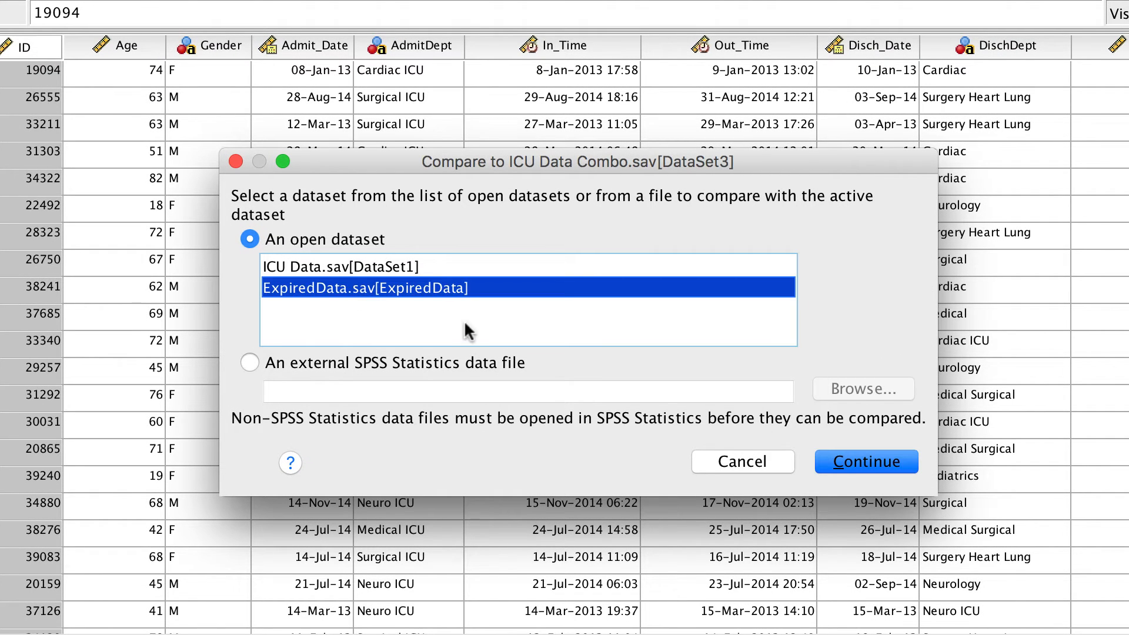
{"action": "left_click", "coordinate": [865, 462]}
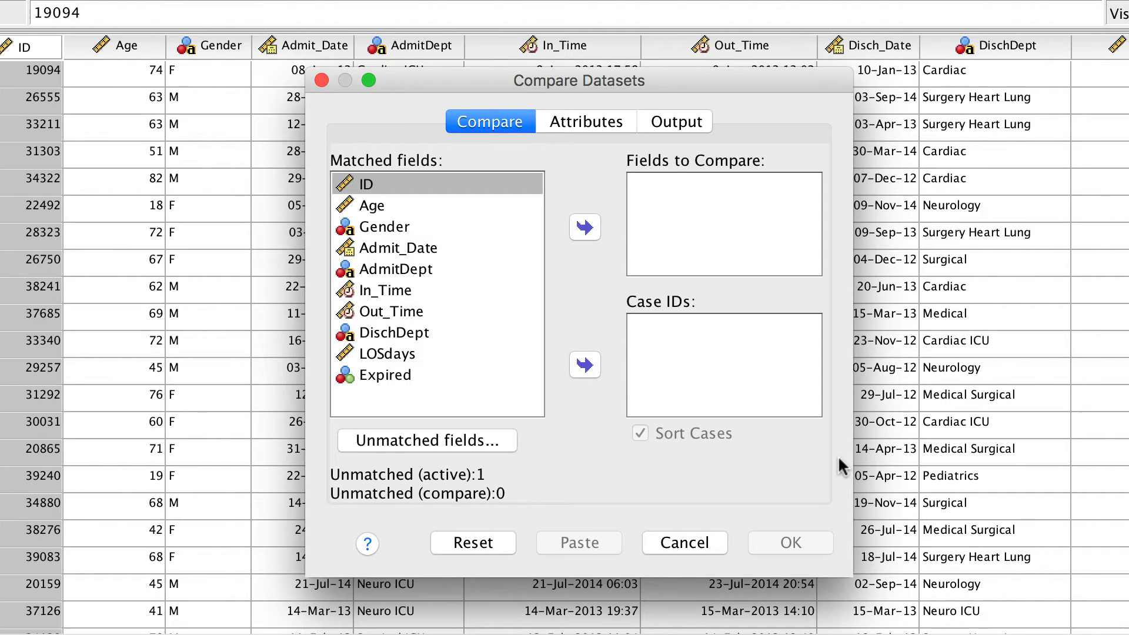
{"action": "mouse_move", "coordinate": [692, 500]}
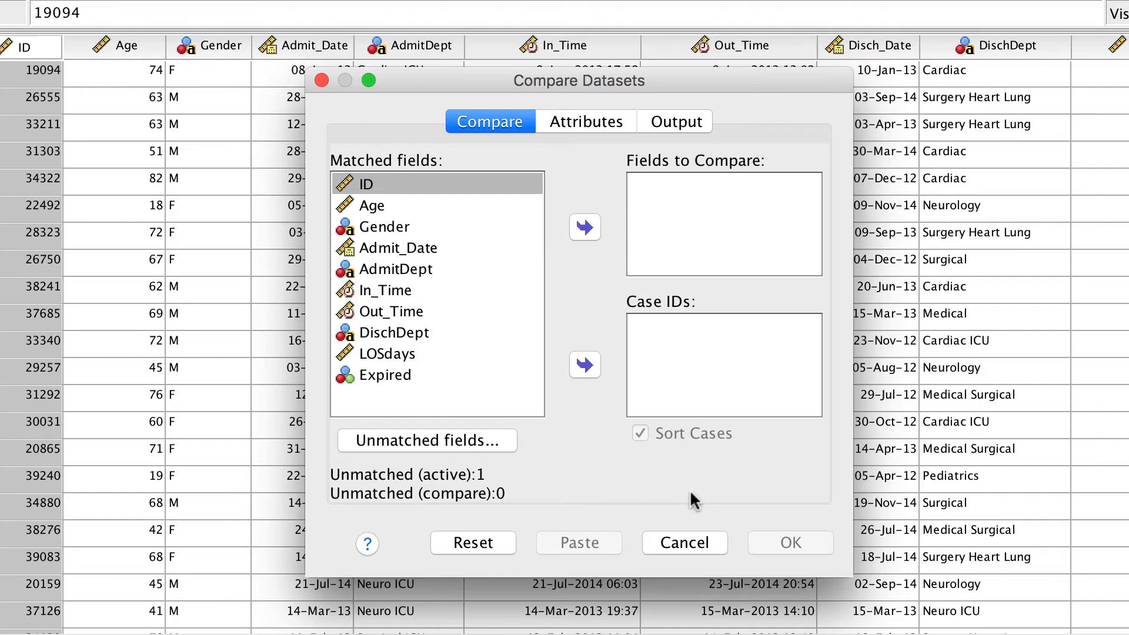
{"action": "mouse_move", "coordinate": [432, 448]}
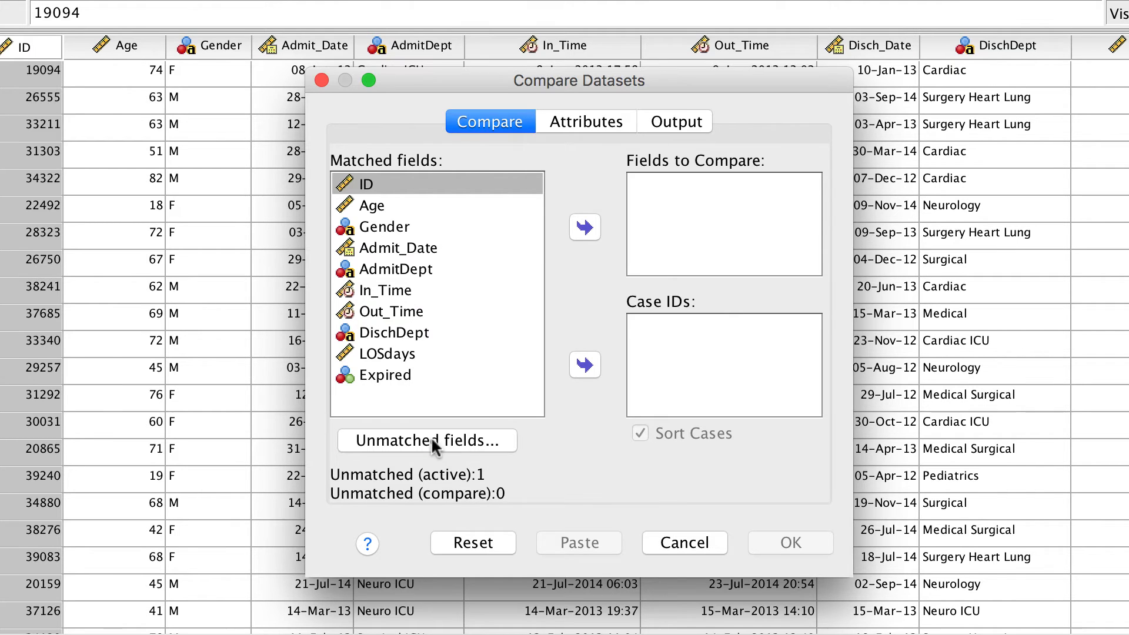
{"action": "left_click", "coordinate": [426, 440]}
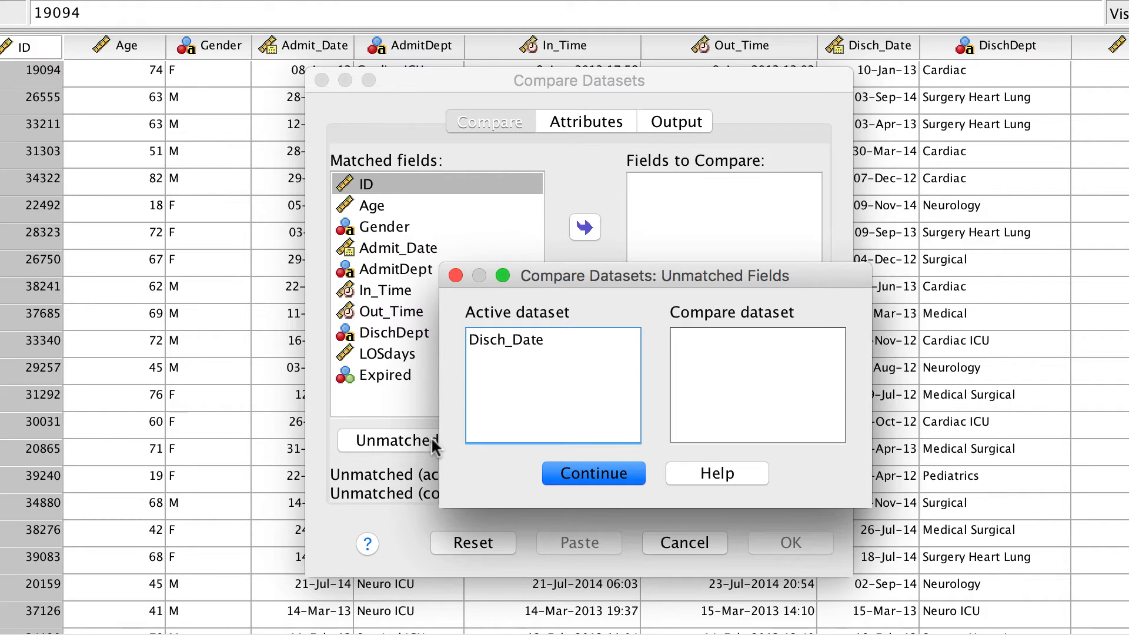
{"action": "left_click", "coordinate": [504, 339]}
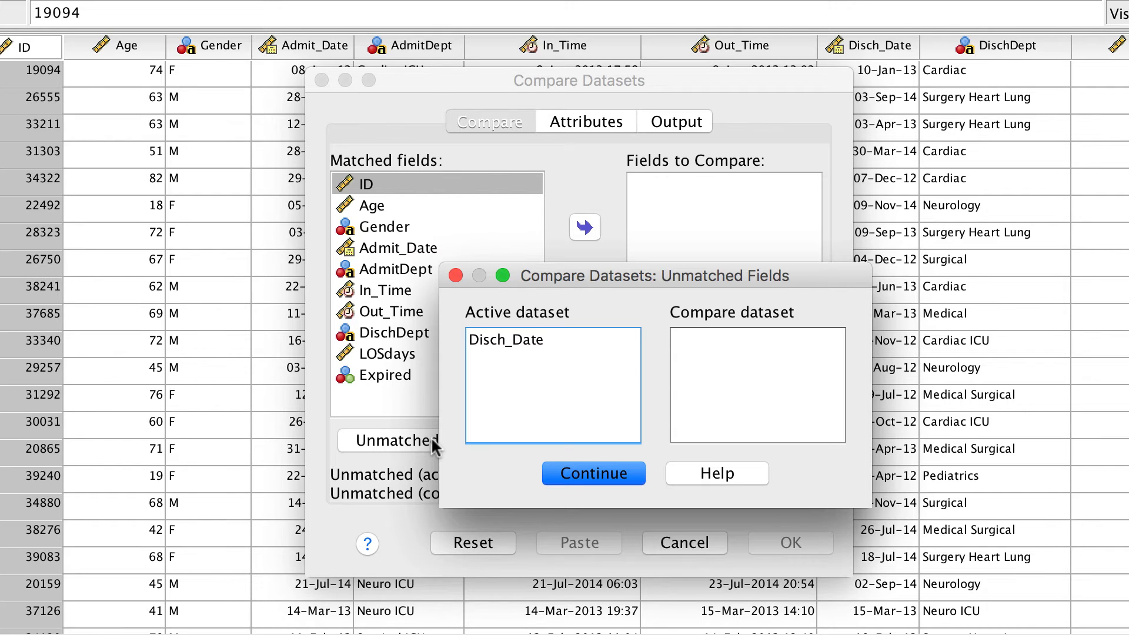
{"action": "left_click", "coordinate": [592, 472]}
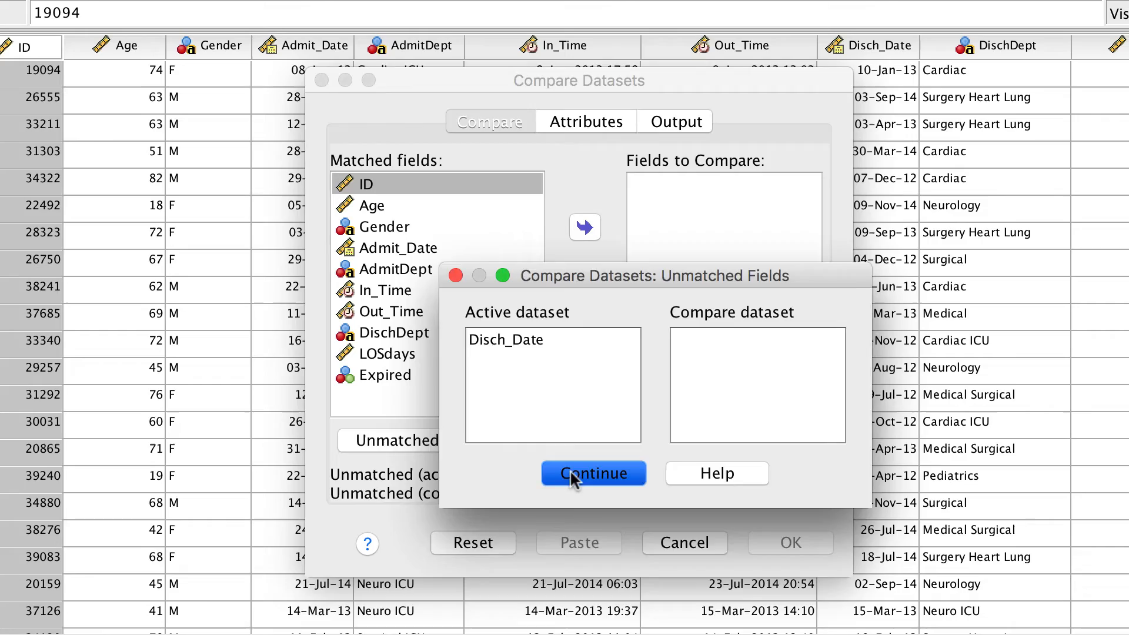
{"action": "left_click", "coordinate": [592, 472]}
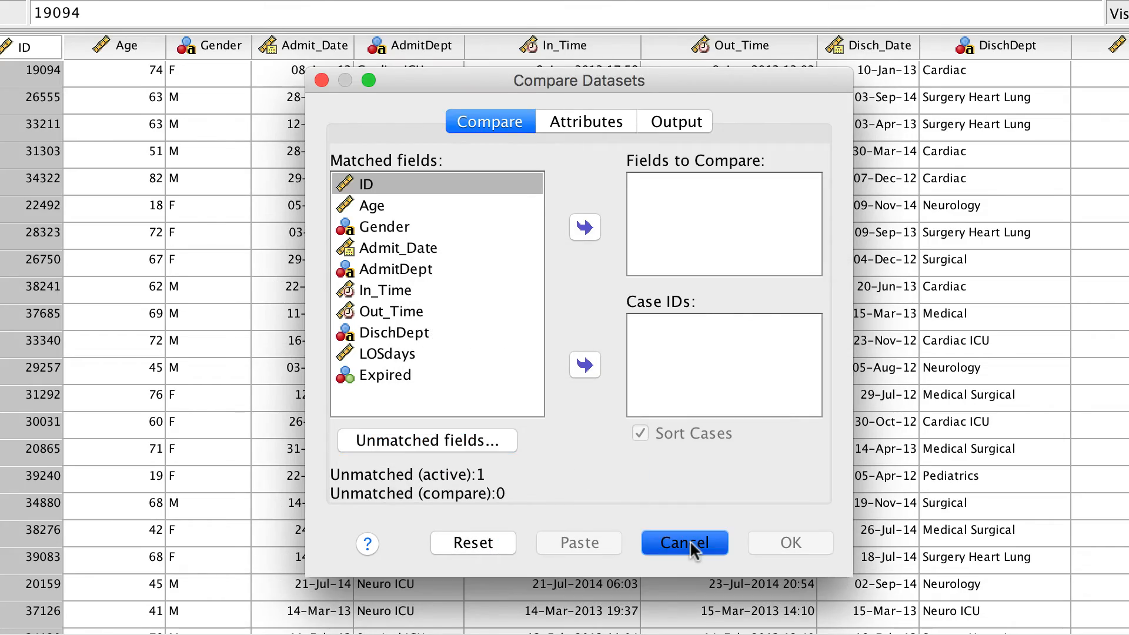
{"action": "left_click", "coordinate": [683, 542]}
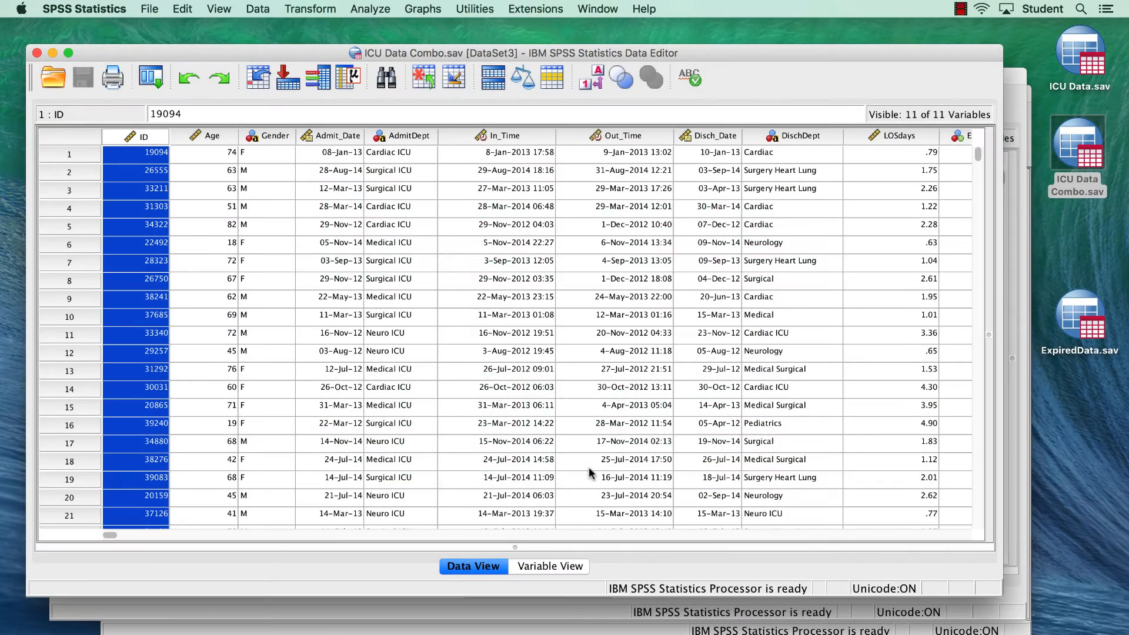
{"action": "mouse_move", "coordinate": [360, 196]}
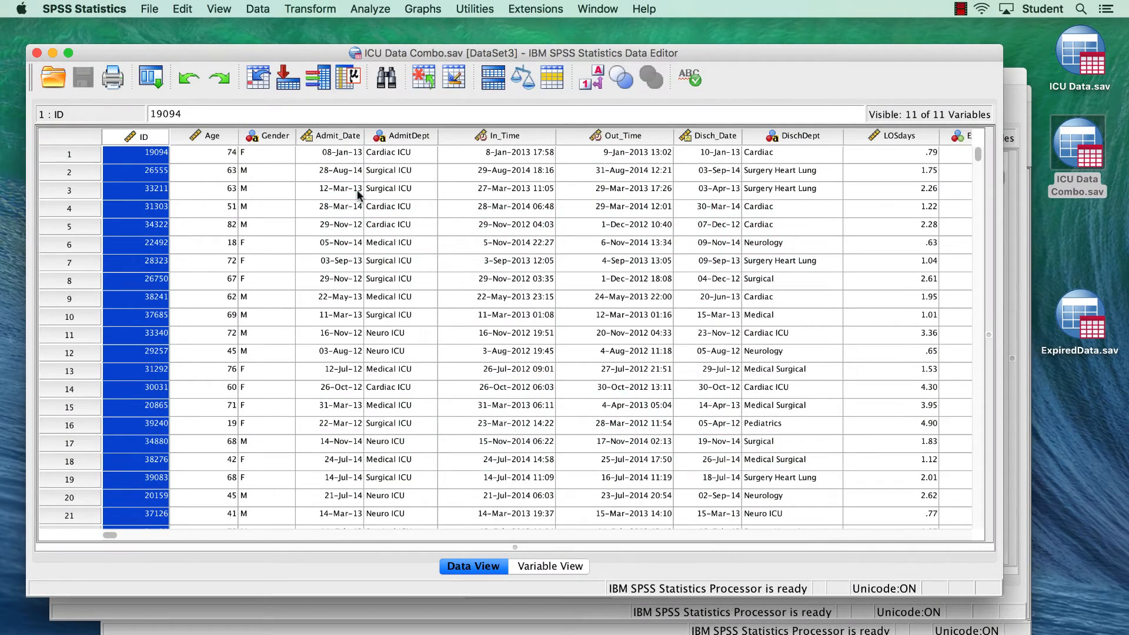
Append the ExpiredData.sav cases to ICU Data Combo with Merge Files > Add Cases.
{"action": "left_click", "coordinate": [257, 9]}
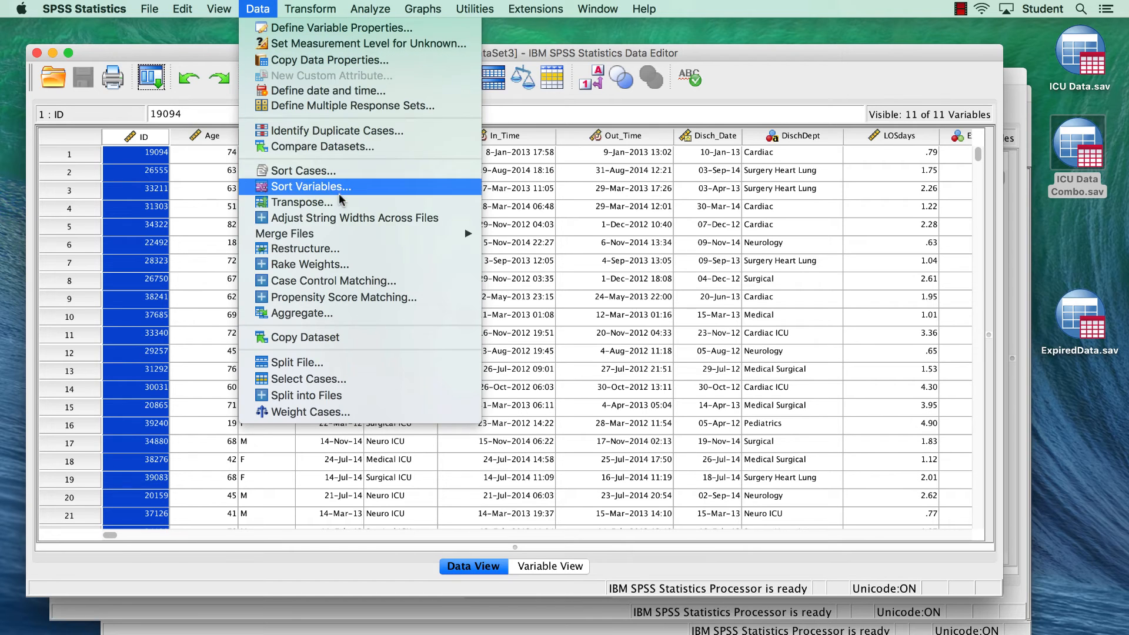
{"action": "mouse_move", "coordinate": [284, 233]}
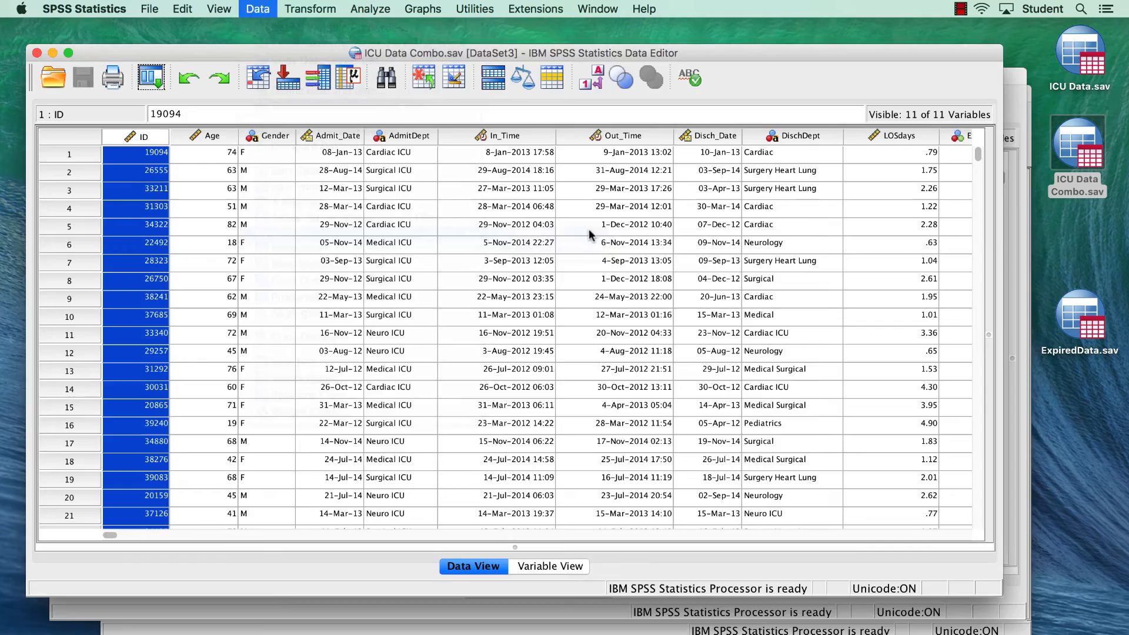
{"action": "left_click", "coordinate": [257, 8]}
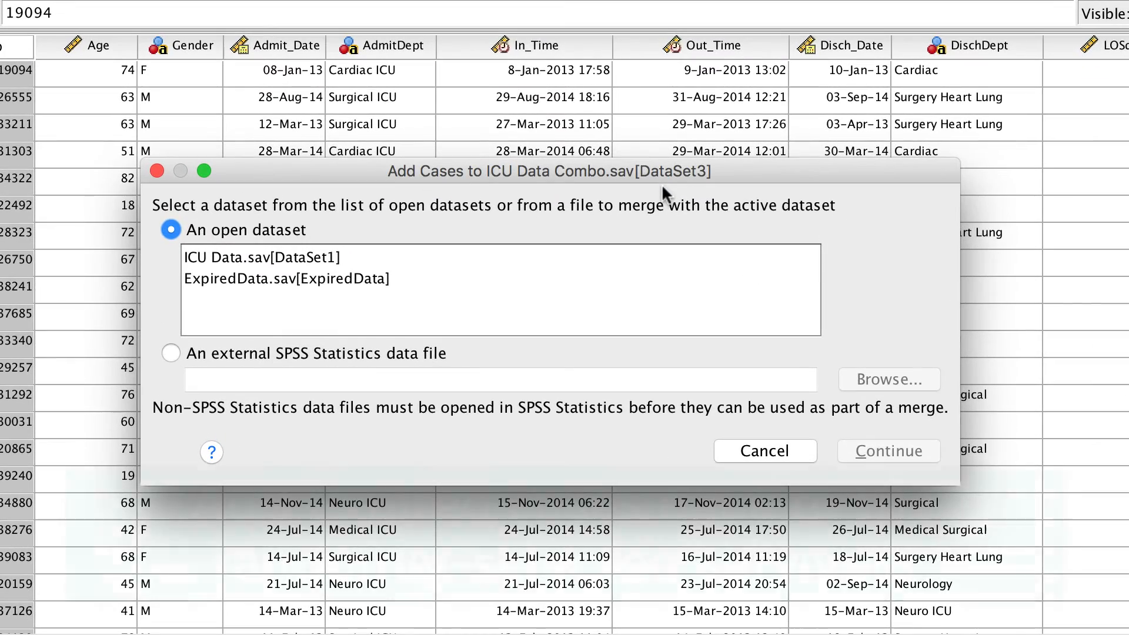
{"action": "left_click", "coordinate": [285, 278]}
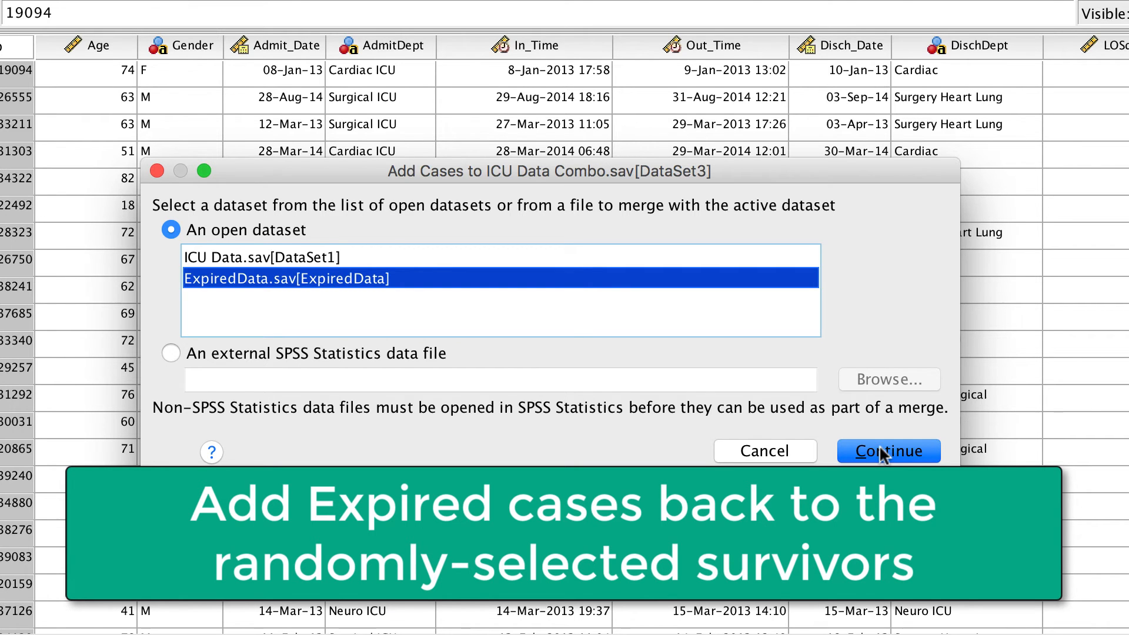
{"action": "left_click", "coordinate": [887, 451]}
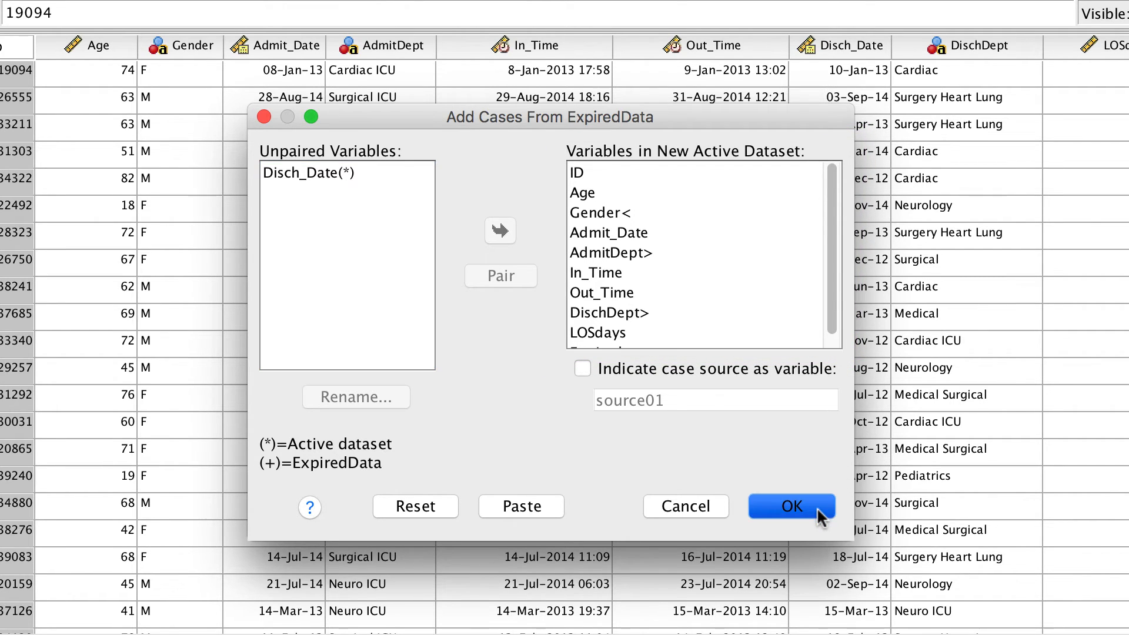
{"action": "left_click", "coordinate": [790, 506]}
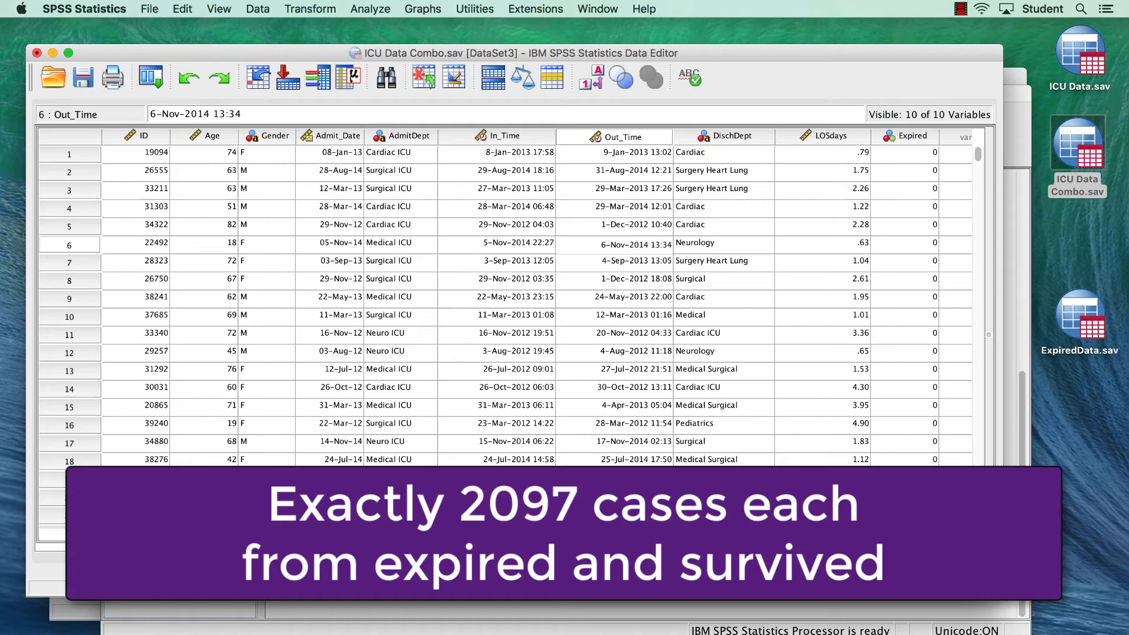
Rerun Expired frequencies and scroll to the table showing 2097 No, 2097 Expired.
{"action": "right_click", "coordinate": [912, 136]}
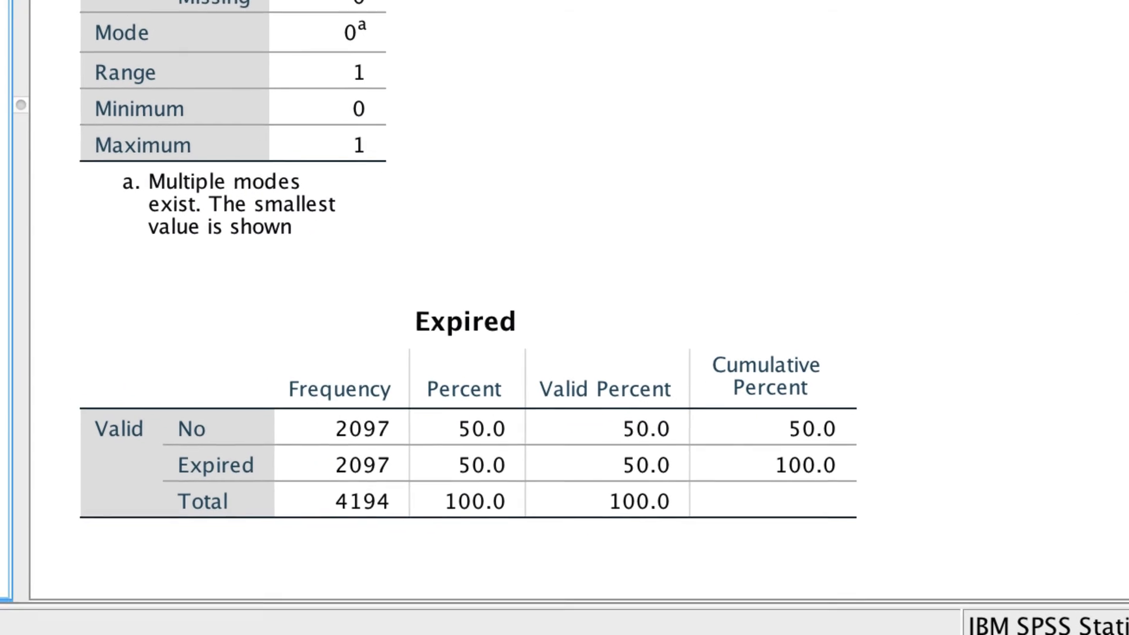
{"action": "scroll", "scroll_direction": "down", "scroll_amount": 3}
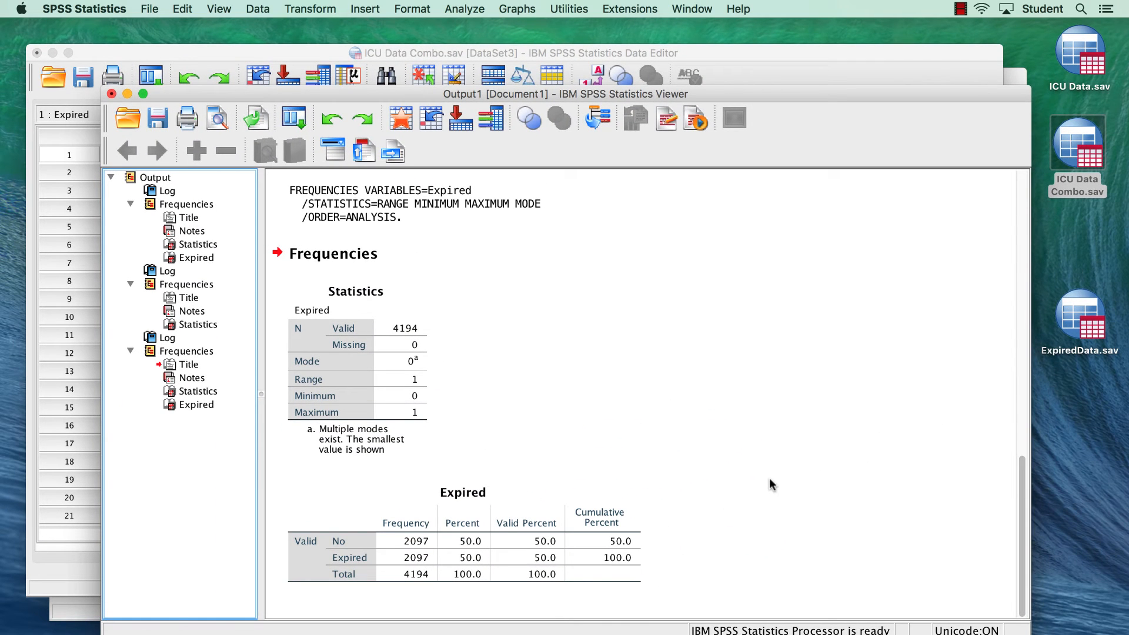
{"action": "mouse_move", "coordinate": [464, 9]}
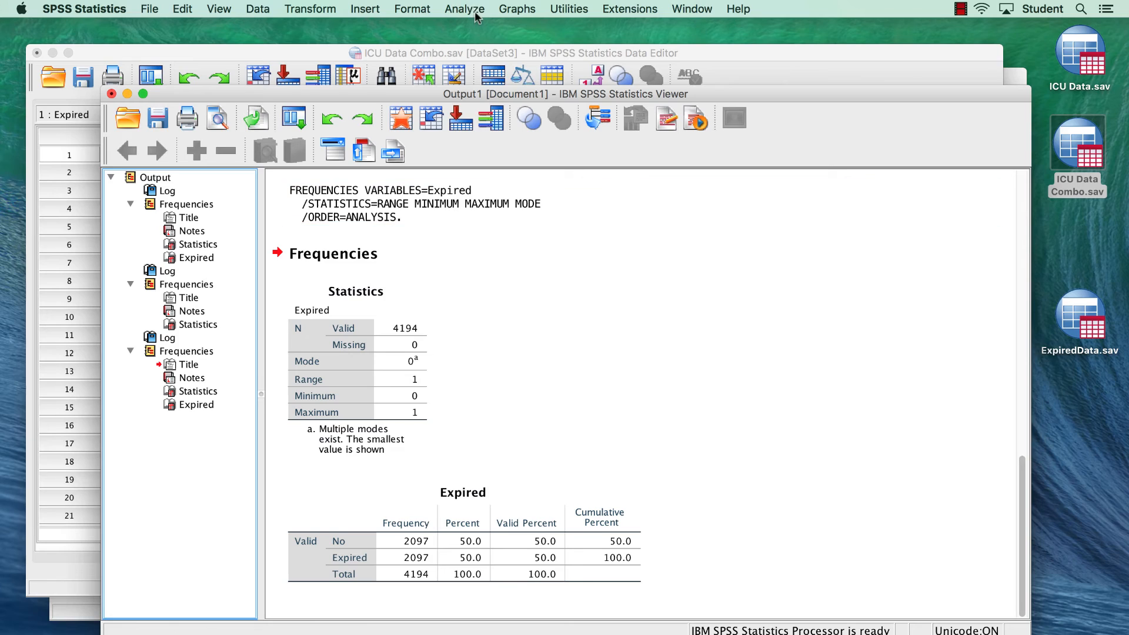
Run an independent-samples t-test of LOSdays grouped by Expired with groups 1 and 0.
{"action": "left_click", "coordinate": [464, 9]}
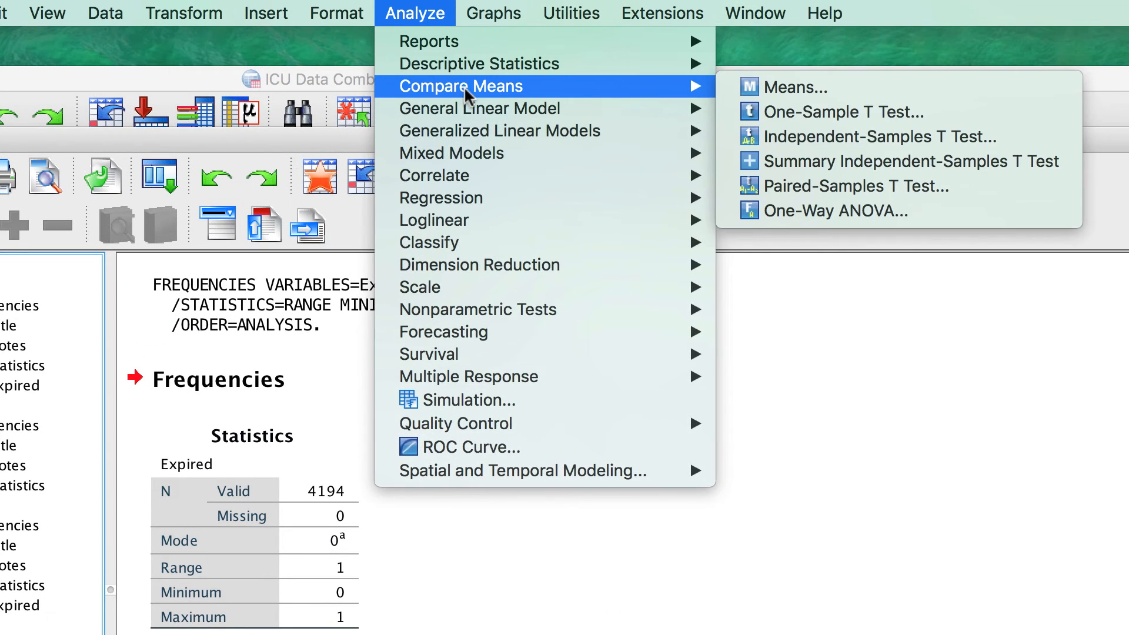
{"action": "mouse_move", "coordinate": [892, 137]}
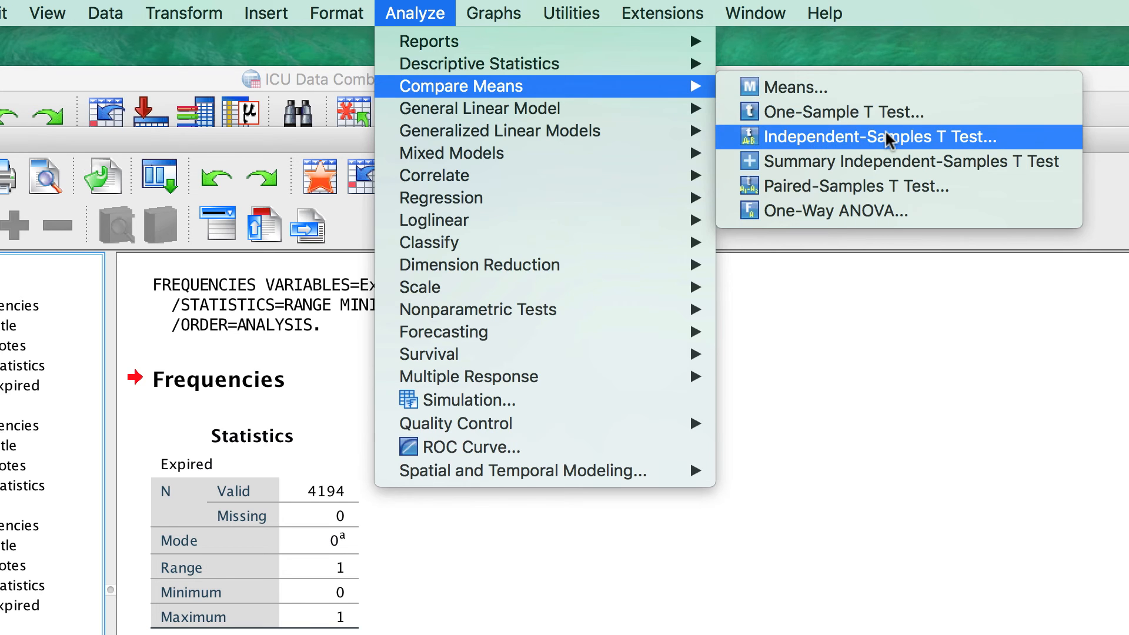
{"action": "left_click", "coordinate": [863, 137]}
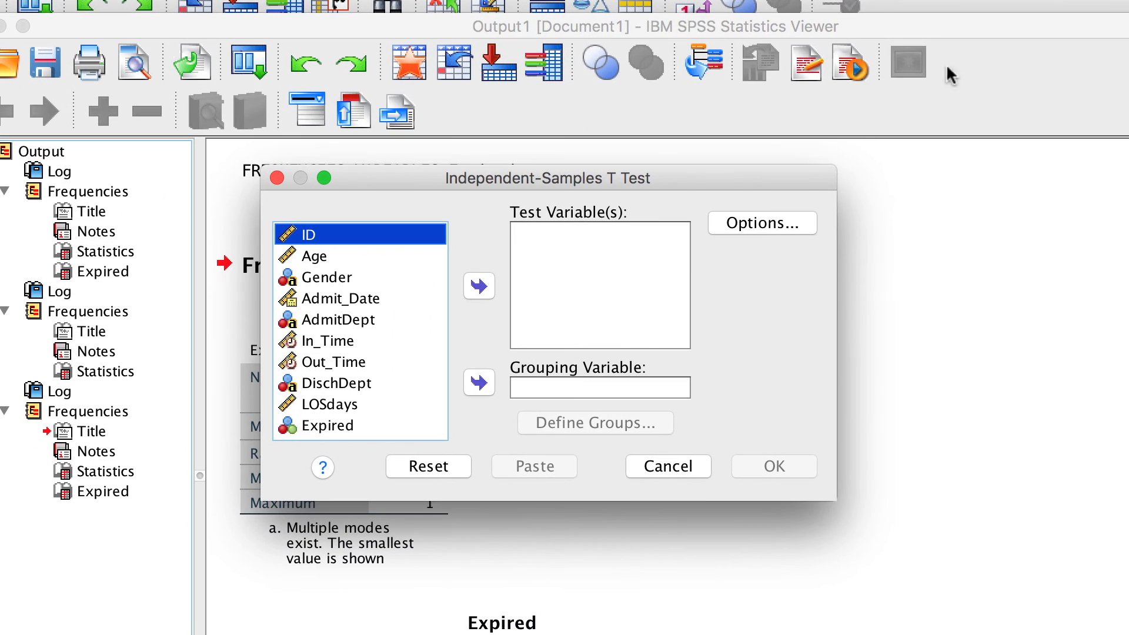
{"action": "left_click", "coordinate": [331, 404]}
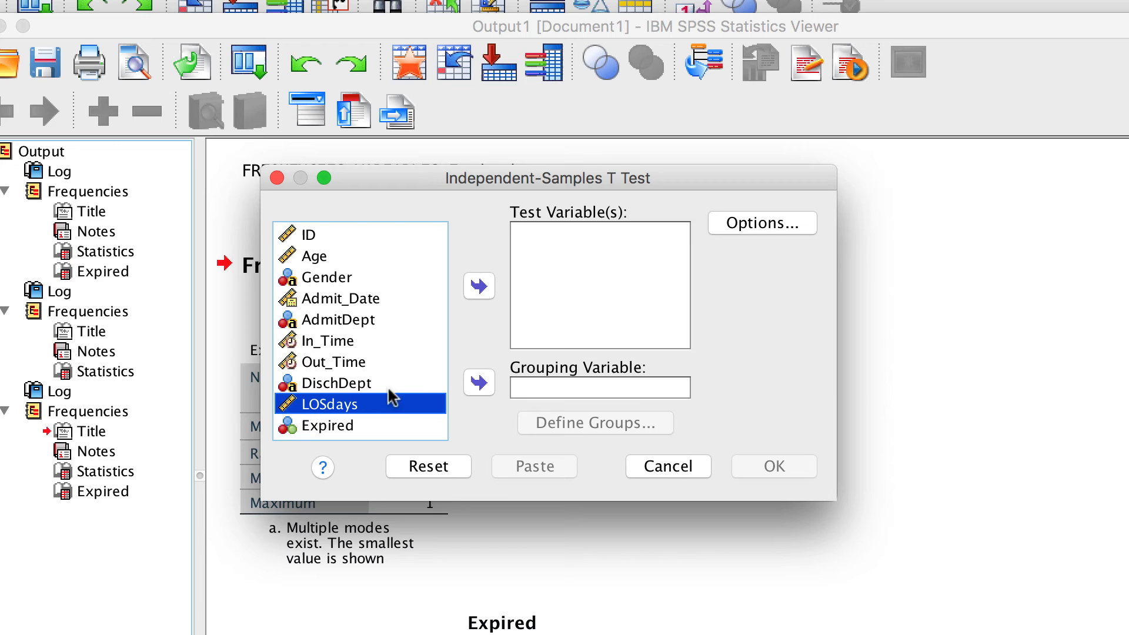
{"action": "left_click", "coordinate": [478, 285]}
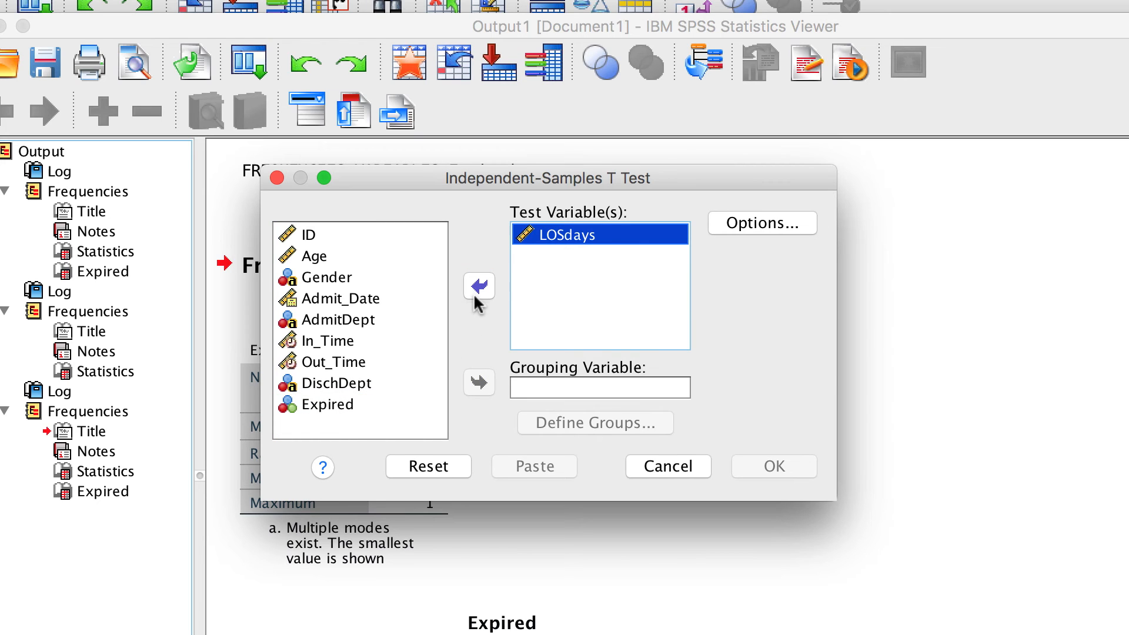
{"action": "left_click", "coordinate": [326, 403]}
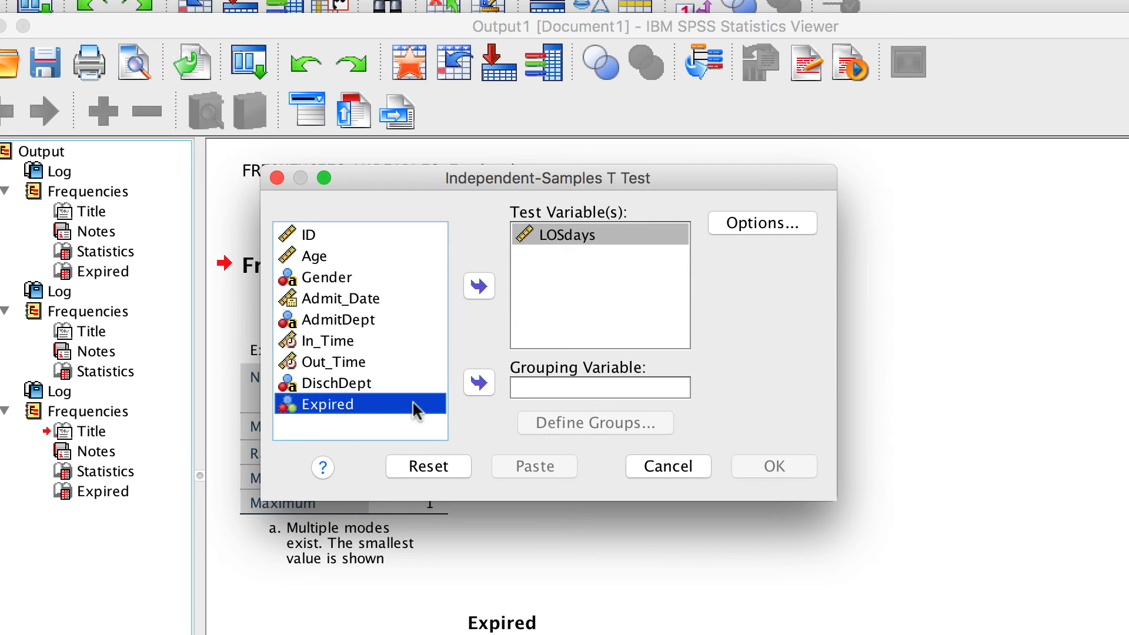
{"action": "left_click", "coordinate": [479, 382]}
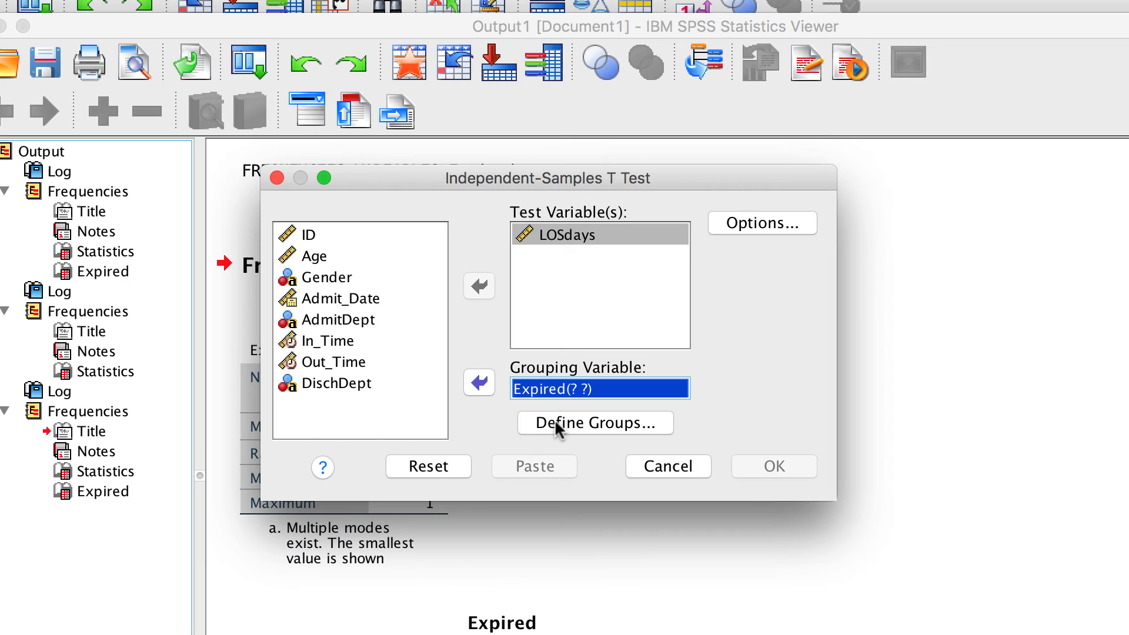
{"action": "left_click", "coordinate": [593, 423]}
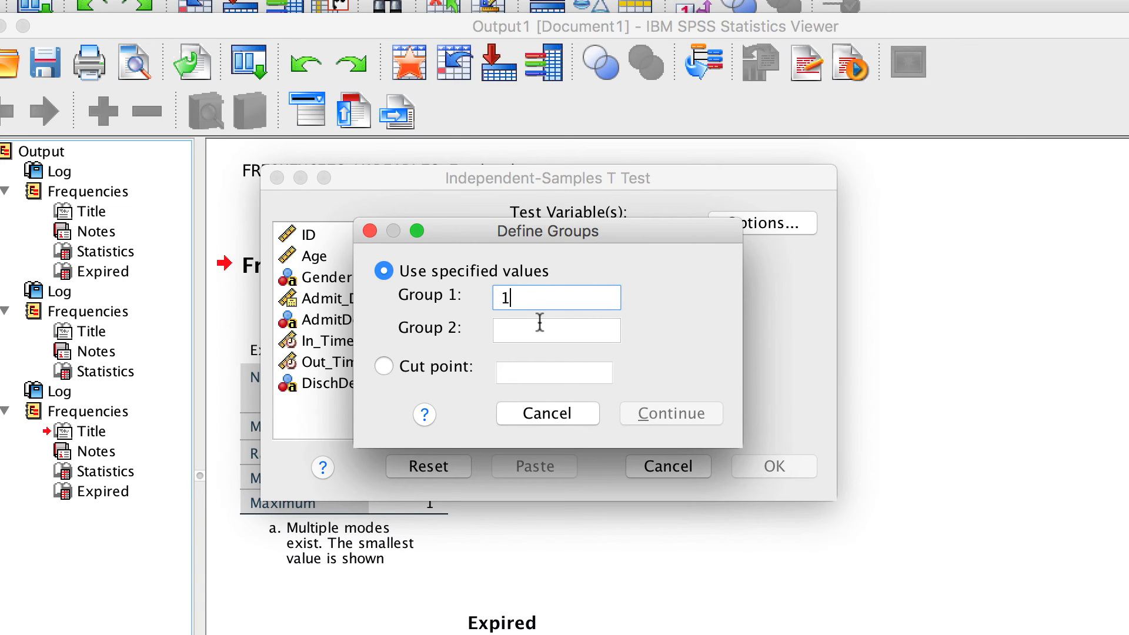
{"action": "type", "text": "0"}
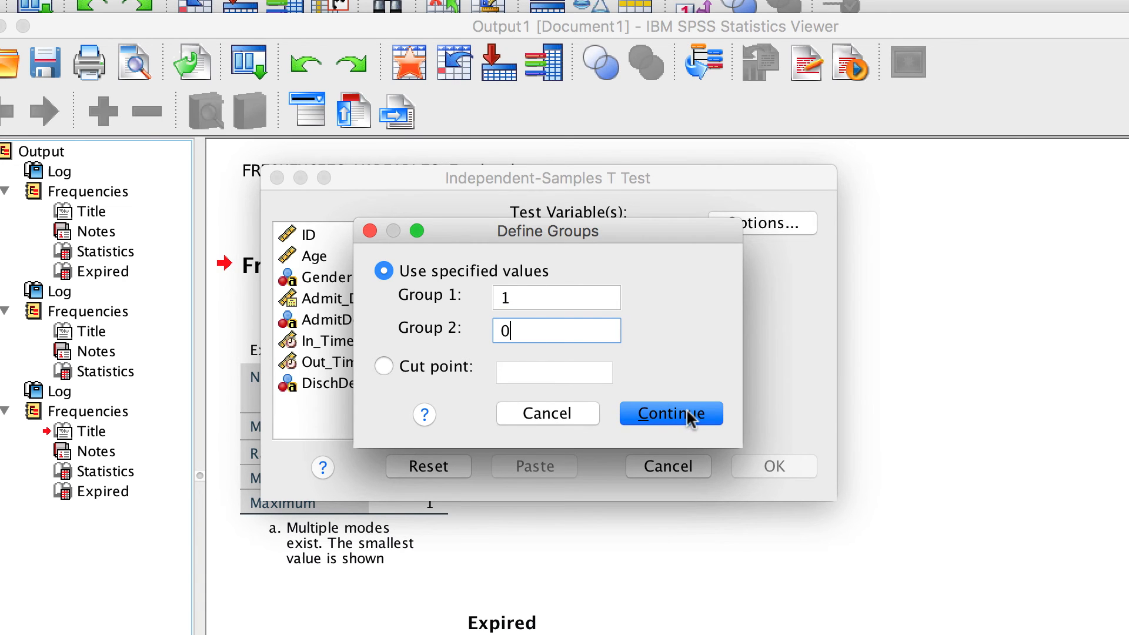
{"action": "left_click", "coordinate": [669, 413]}
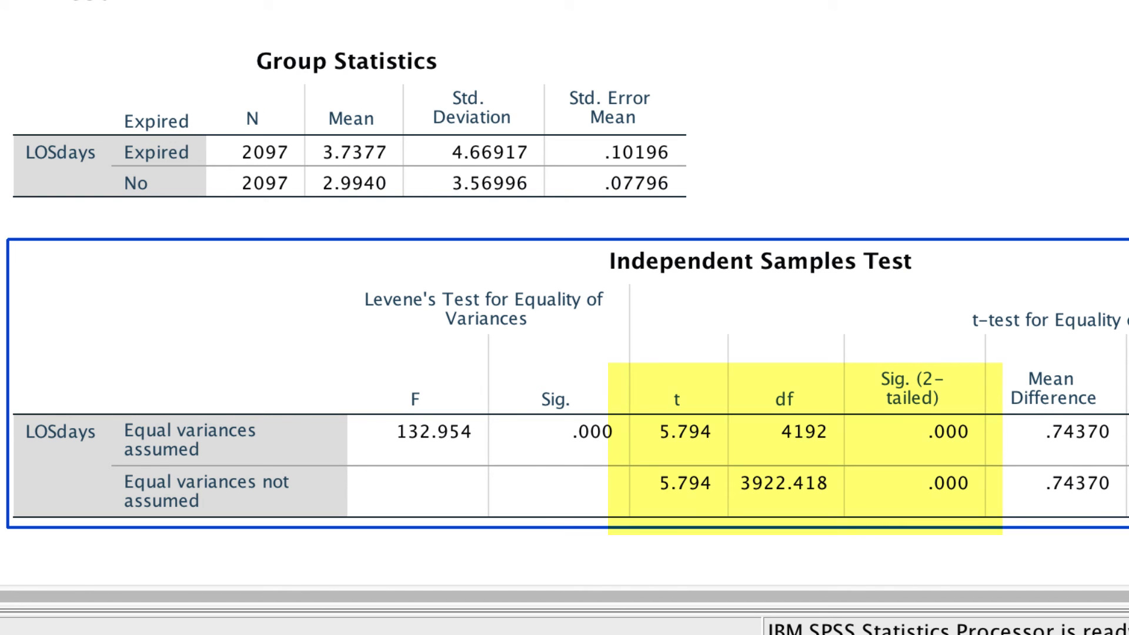
{"action": "scroll", "scroll_direction": "right", "scroll_amount": 3}
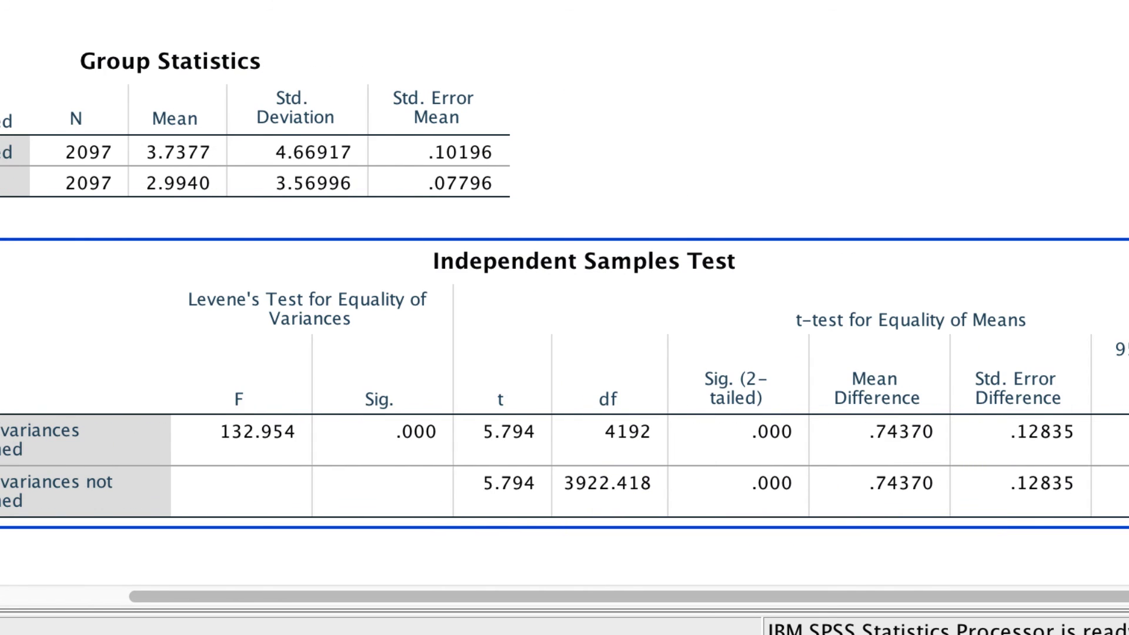